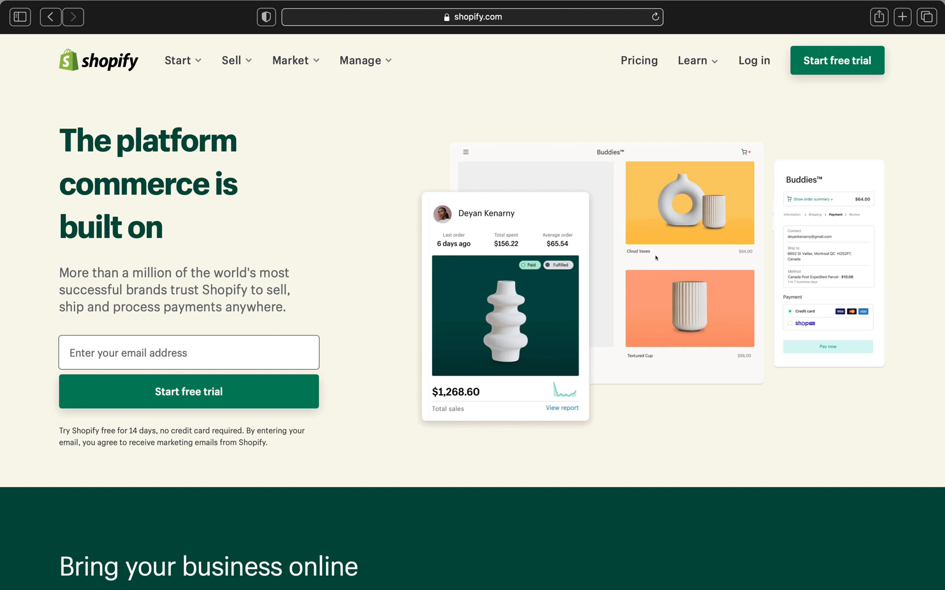
pyautogui.moveTo(405, 192)
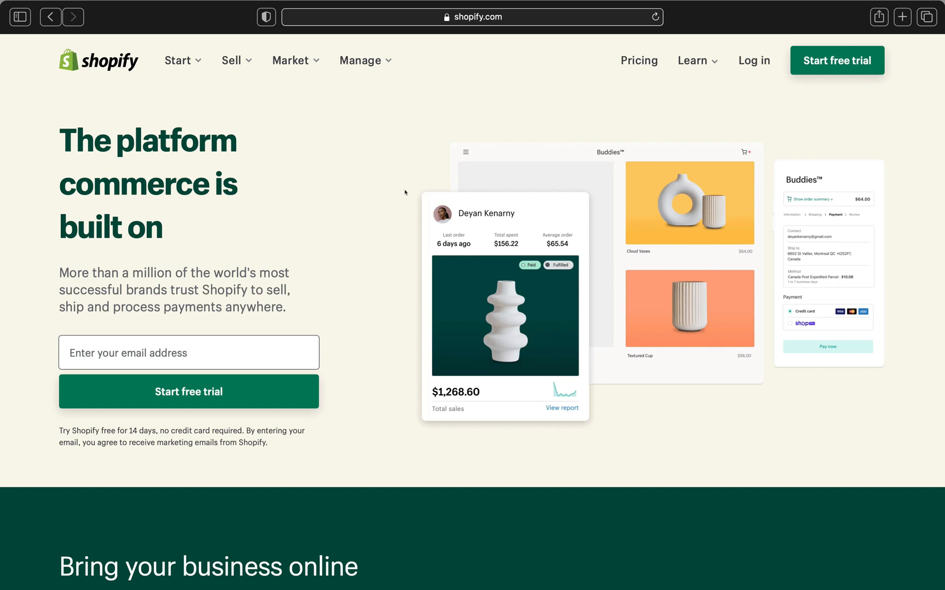
# - Enter the email address hp…hello…com and start the free 14-day trial
pyautogui.click(189, 353)
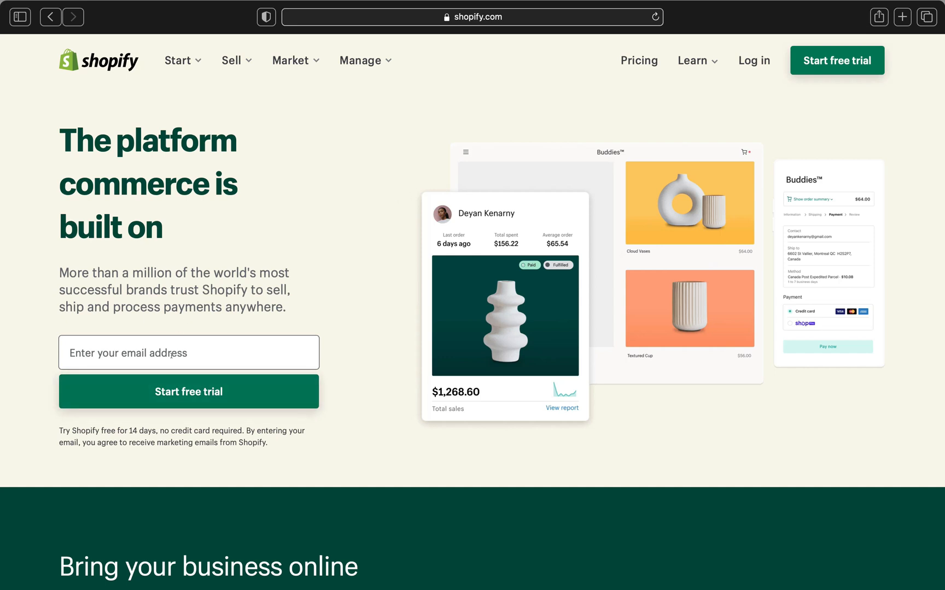
pyautogui.click(188, 353)
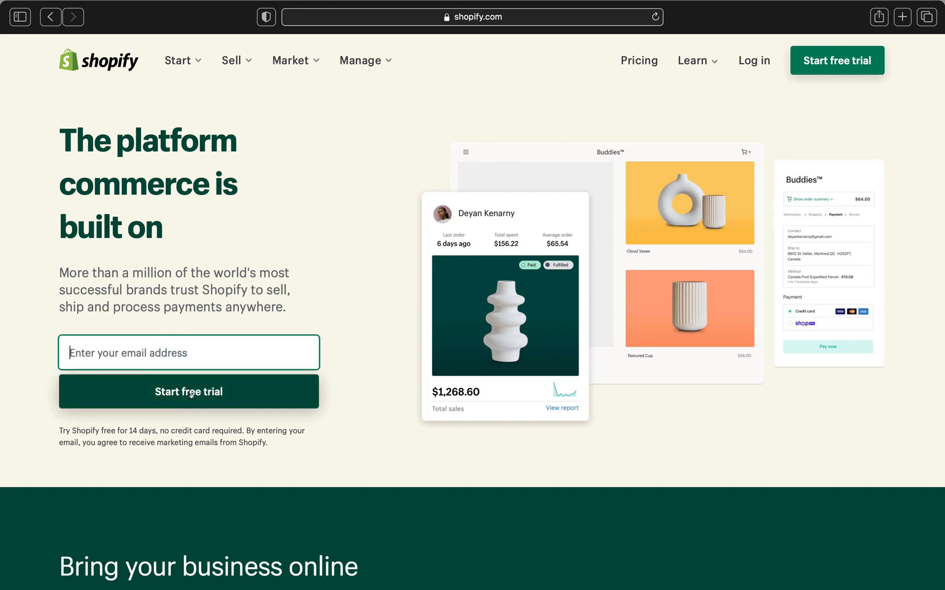
pyautogui.moveTo(836, 60)
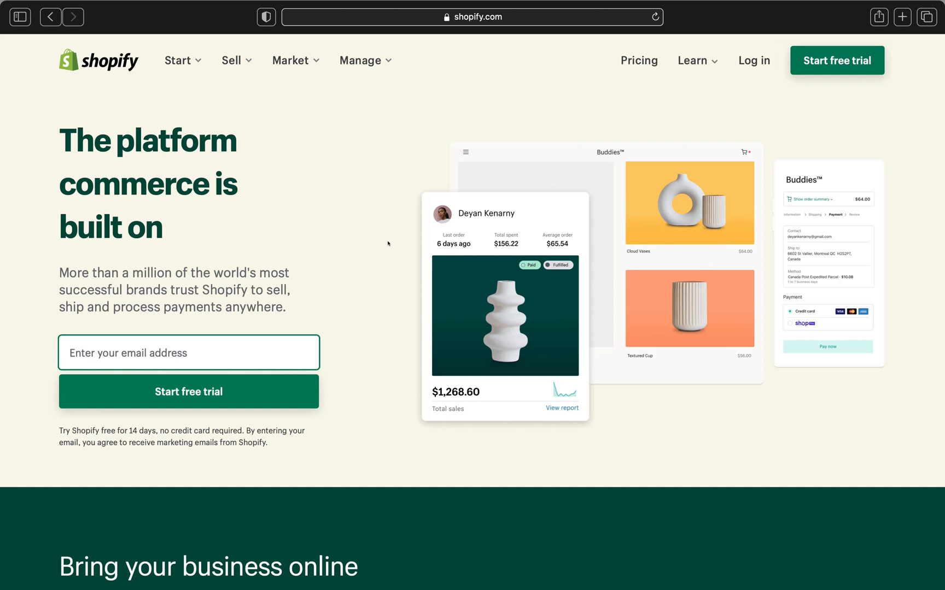
pyautogui.moveTo(750, 94)
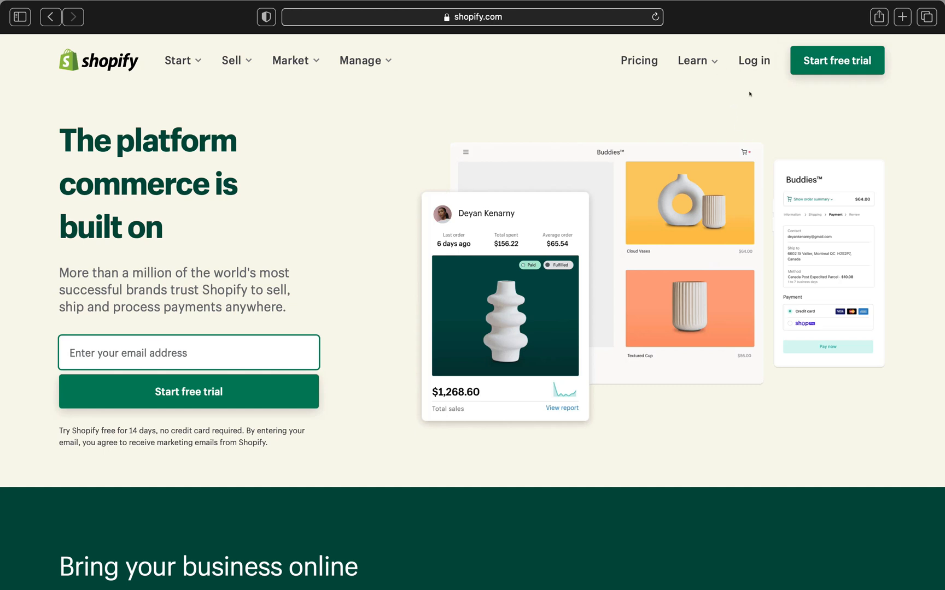
pyautogui.moveTo(757, 64)
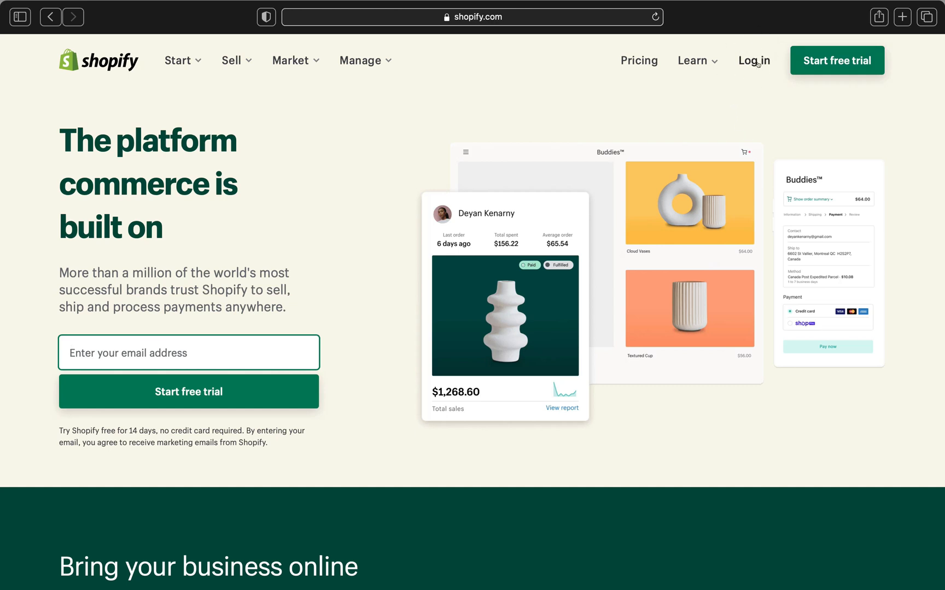
pyautogui.moveTo(292, 178)
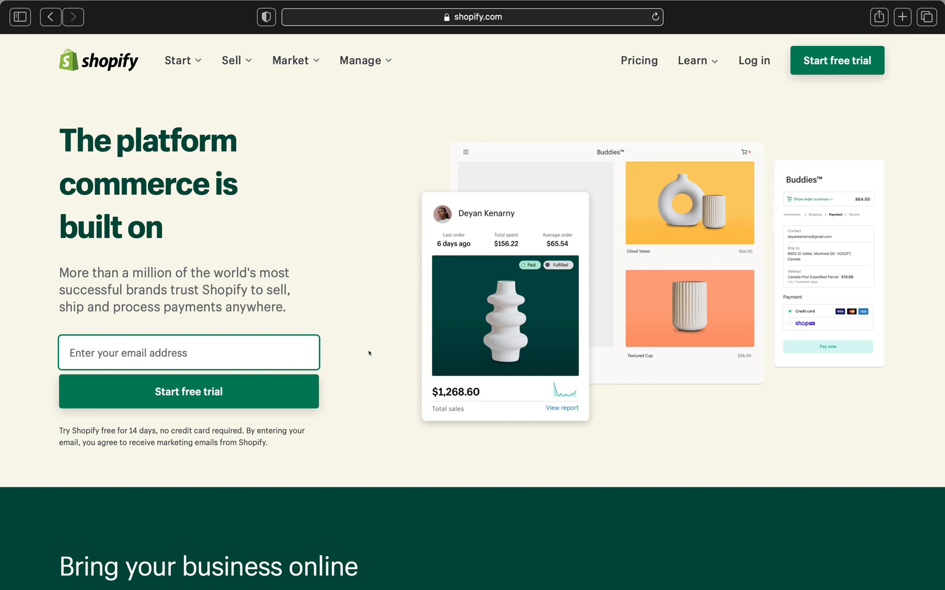
pyautogui.moveTo(362, 415)
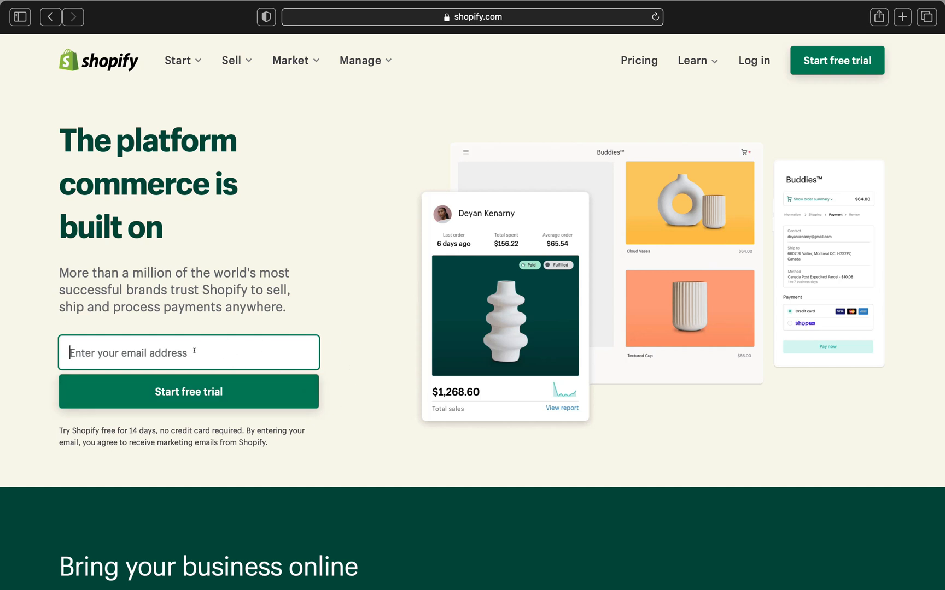
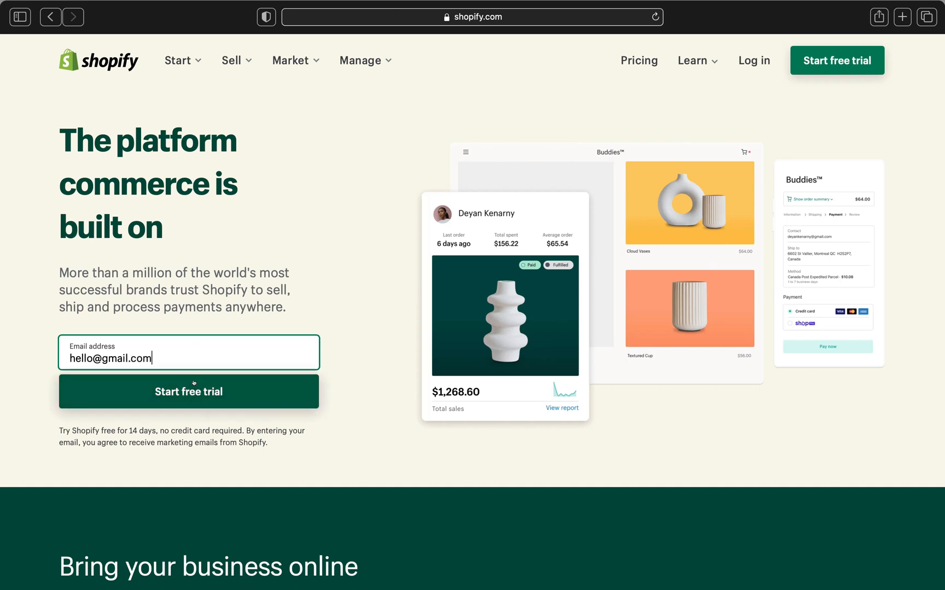
pyautogui.click(189, 392)
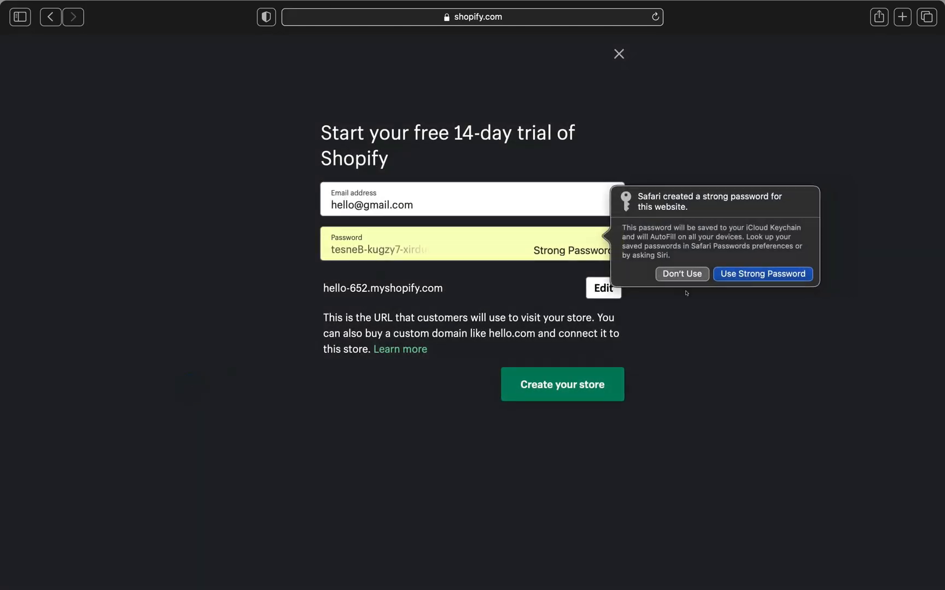
# - Decline Safari's suggested password and create the store to reach the admin home
pyautogui.click(681, 273)
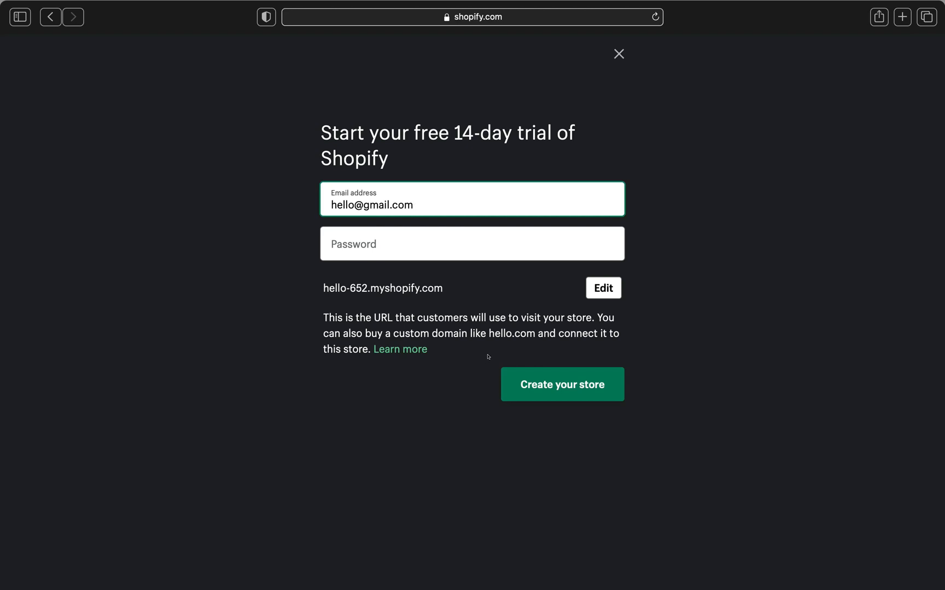
pyautogui.moveTo(641, 42)
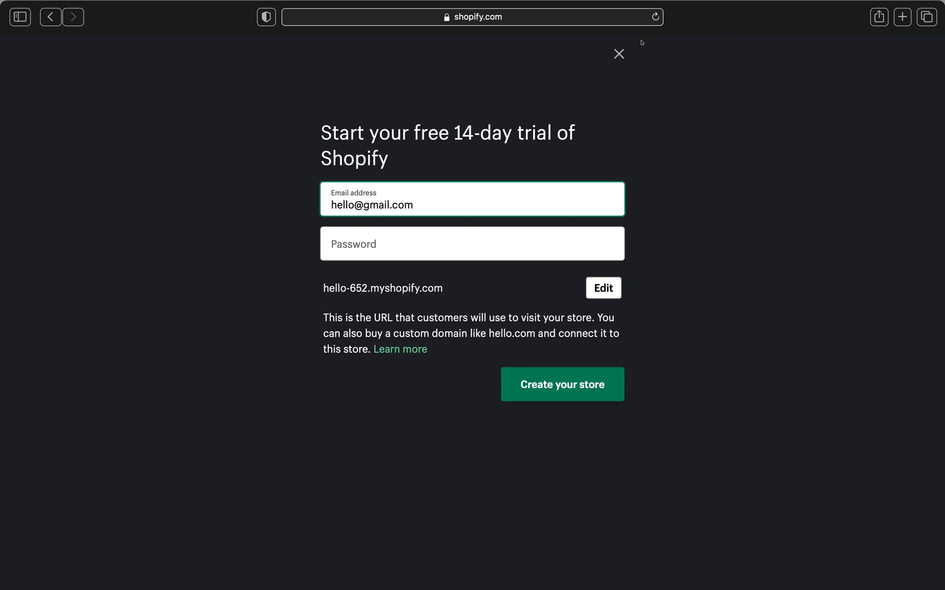
pyautogui.moveTo(784, 71)
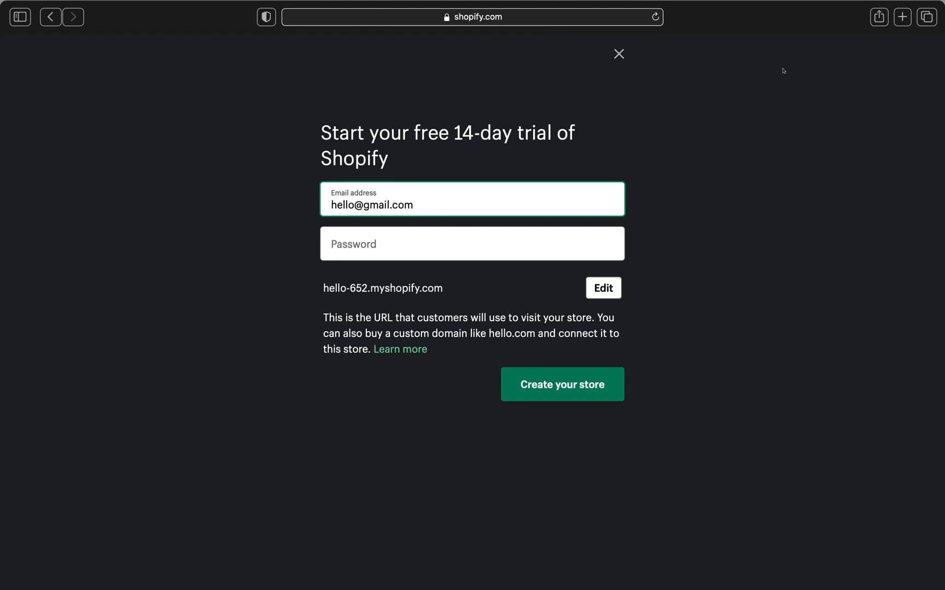
pyautogui.moveTo(726, 182)
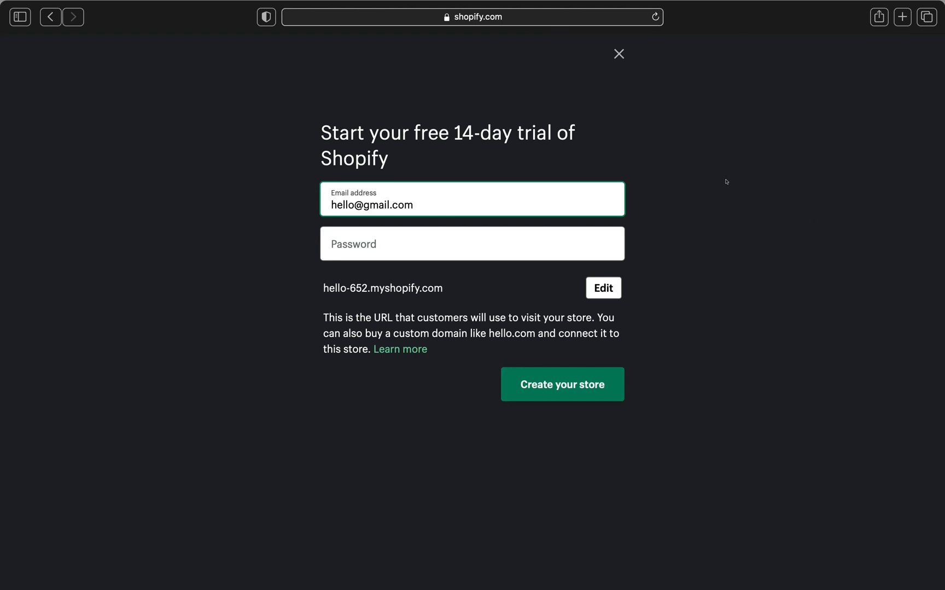
pyautogui.moveTo(553, 397)
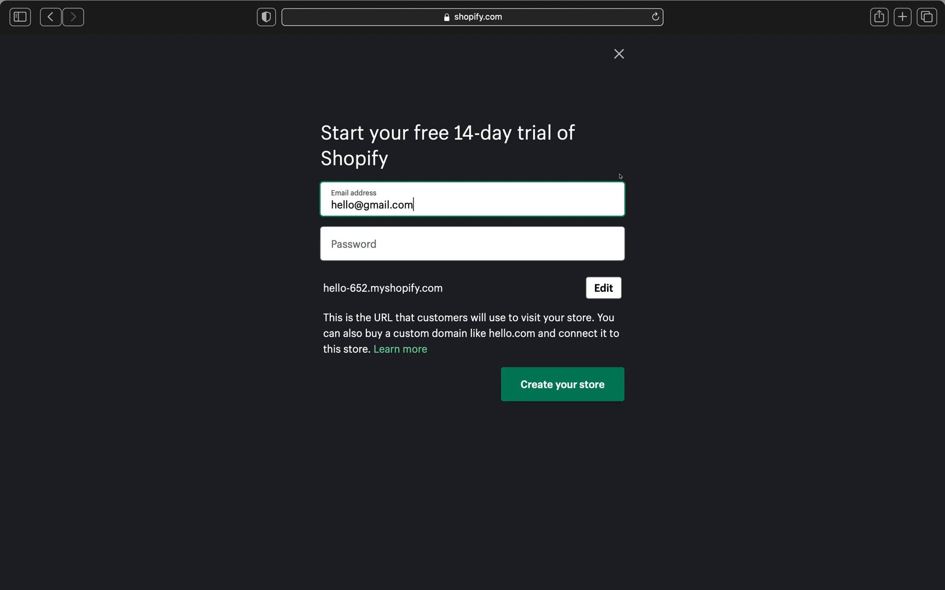
pyautogui.click(560, 385)
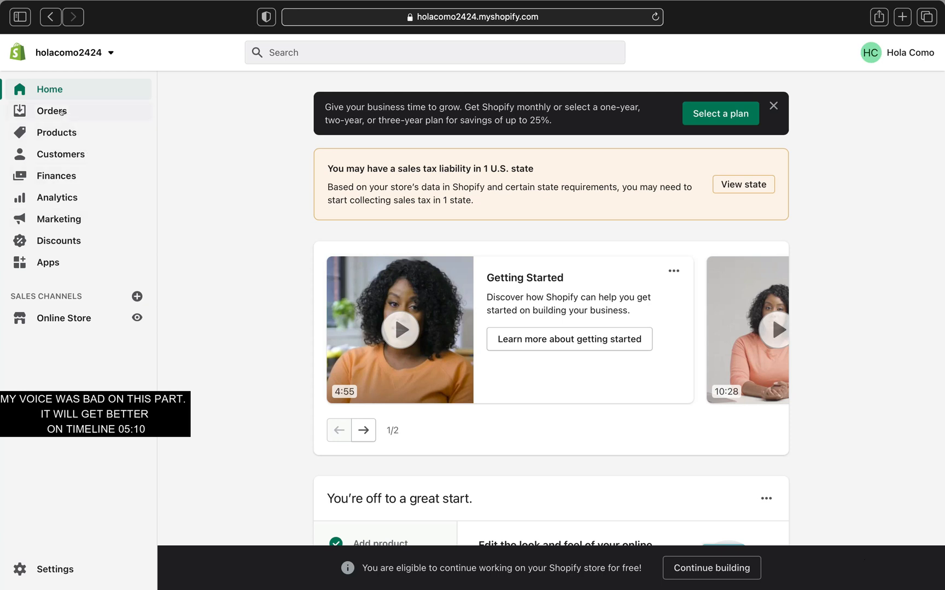
# - Go to Online Store themes showing the Dawn theme
pyautogui.click(63, 318)
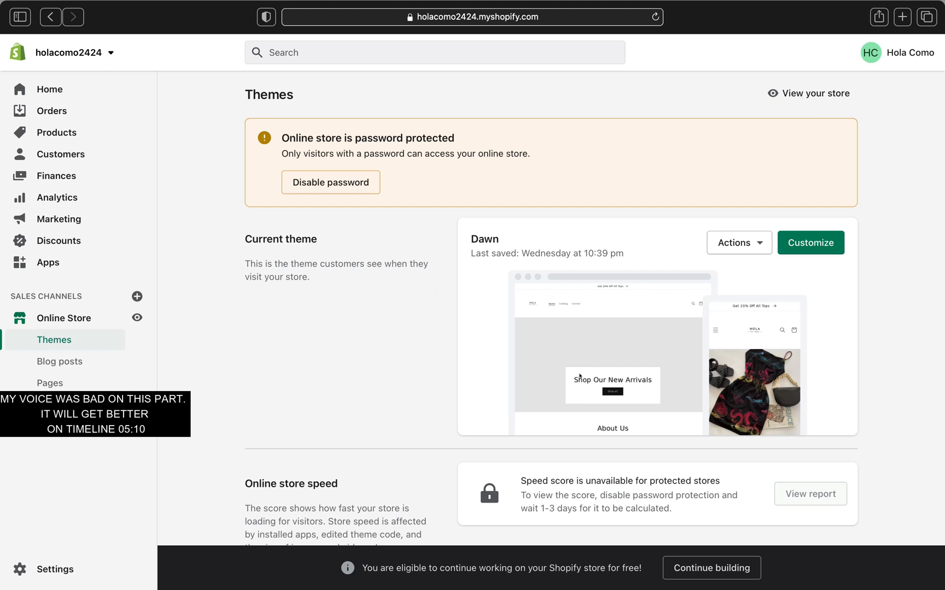
pyautogui.moveTo(667, 382)
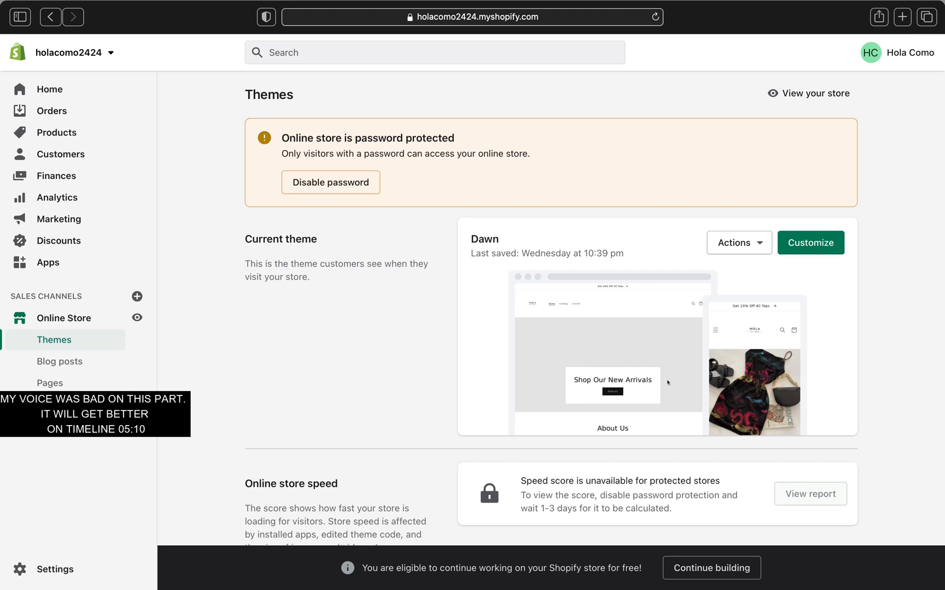
pyautogui.moveTo(814, 279)
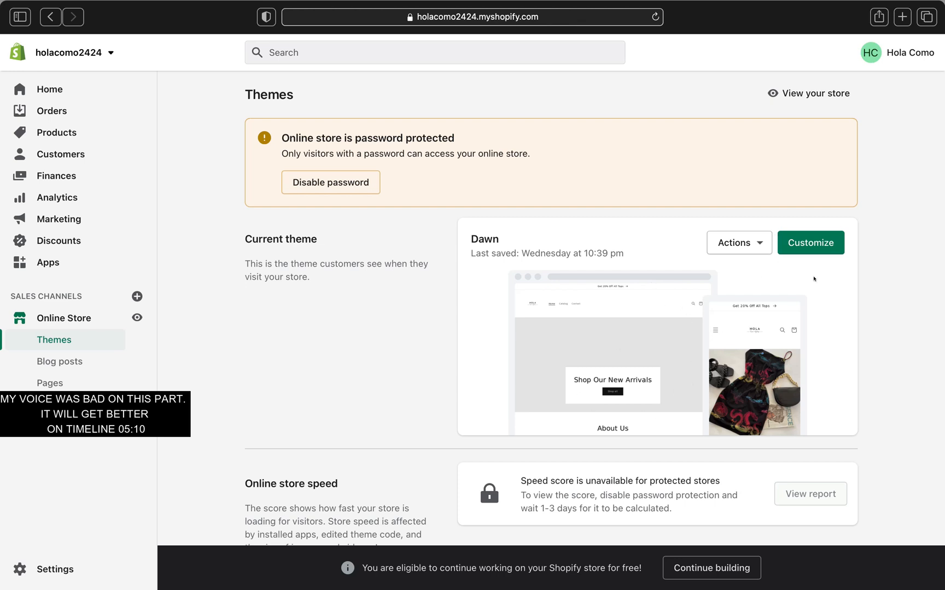
pyautogui.moveTo(137, 318)
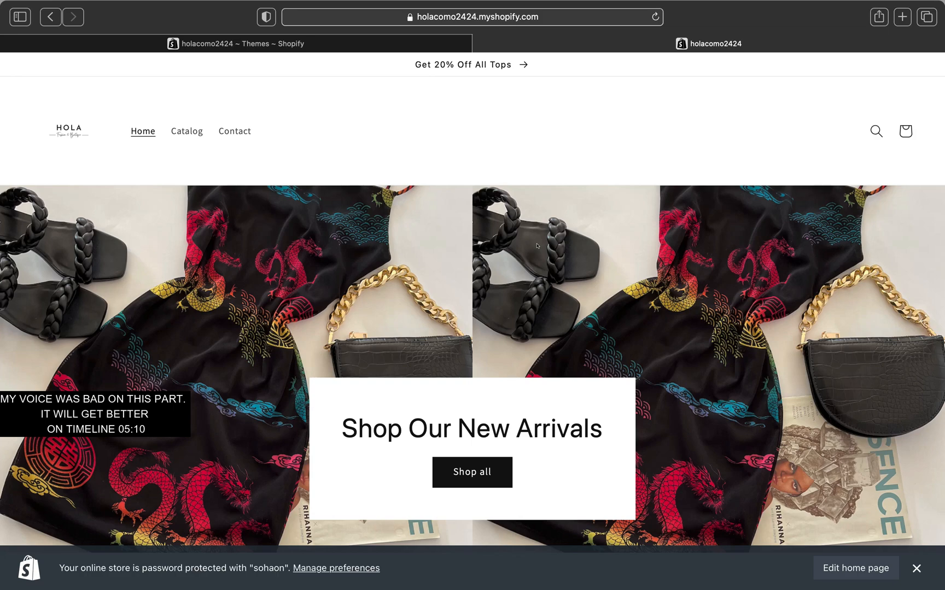
pyautogui.scroll(-3)
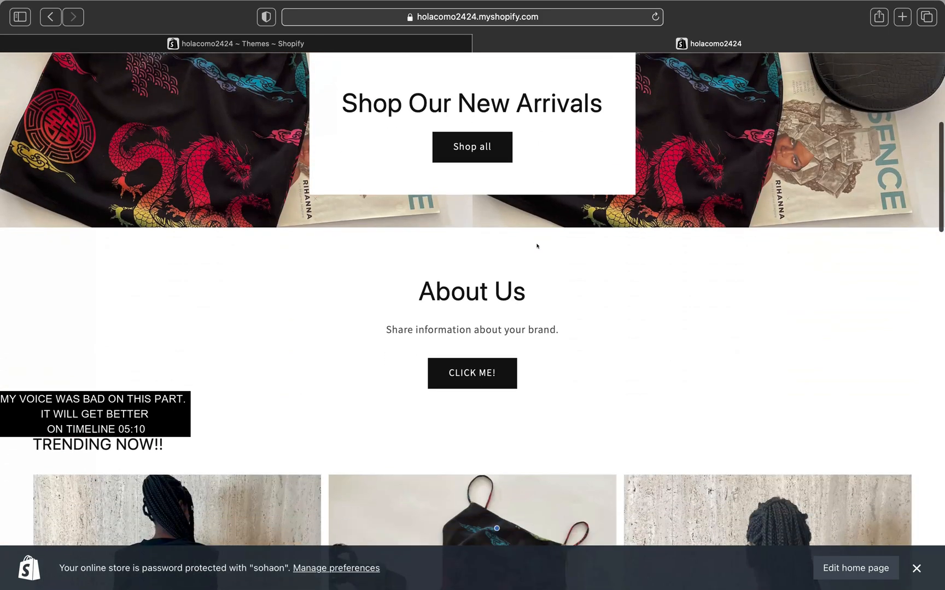
pyautogui.scroll(-3)
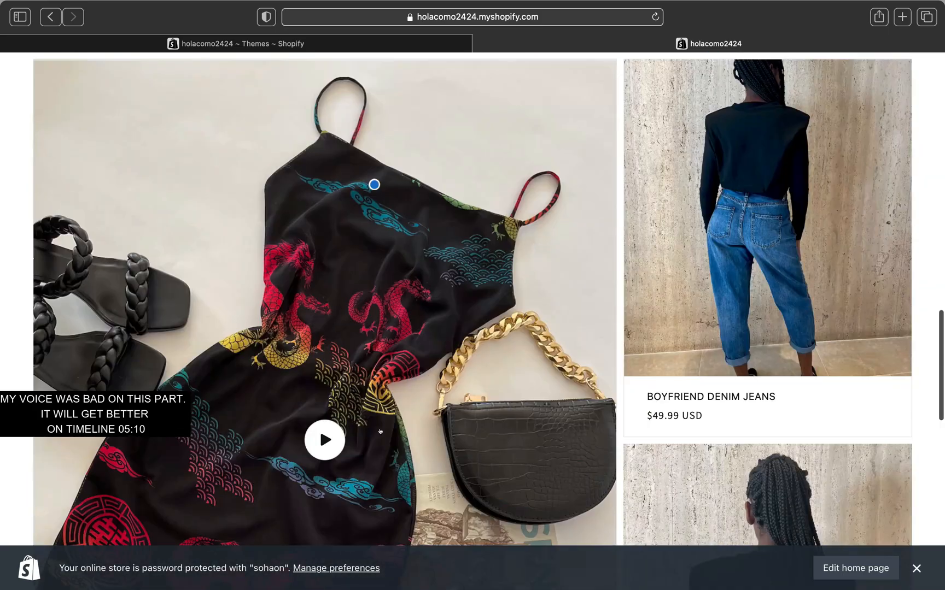
pyautogui.scroll(-3)
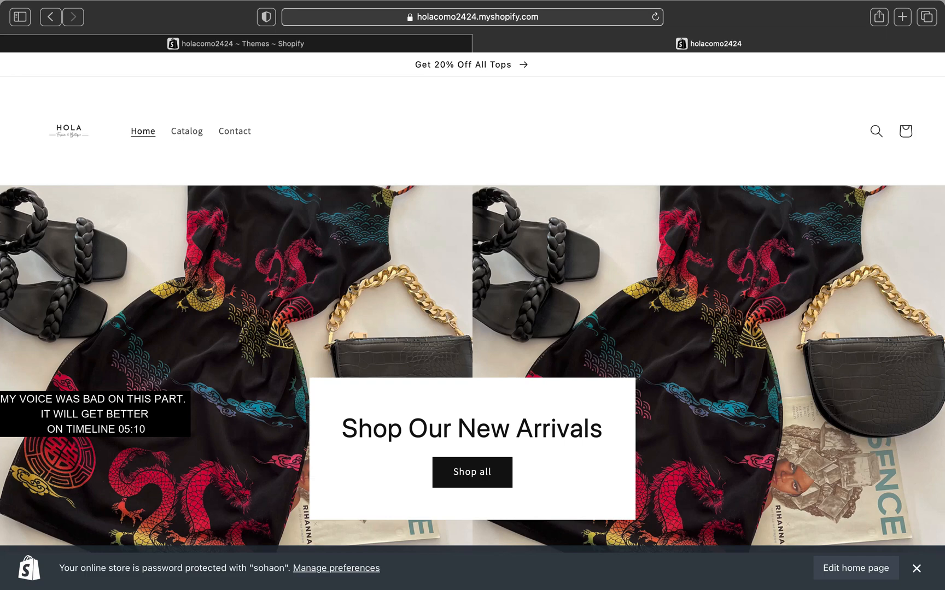
pyautogui.scroll(-3)
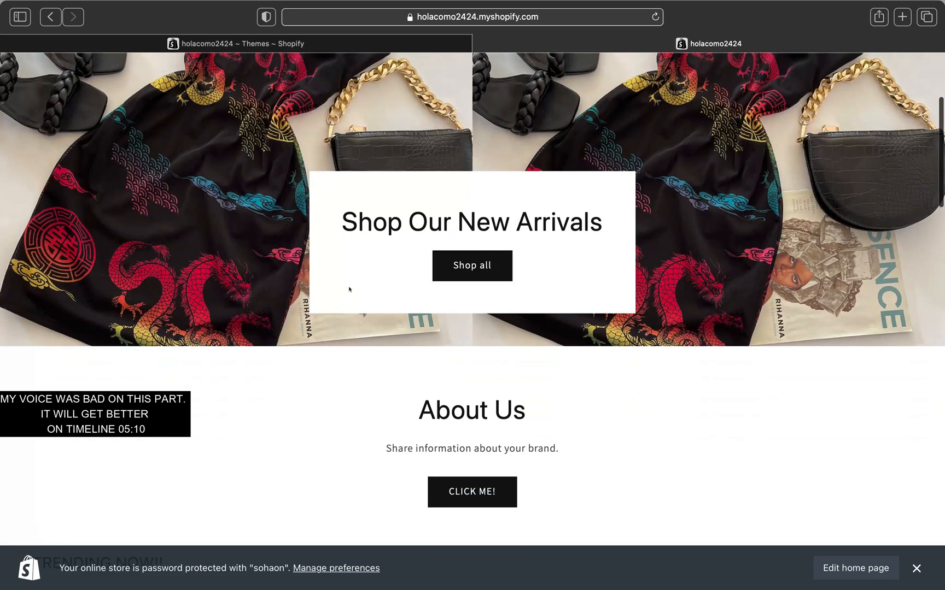
pyautogui.scroll(-3)
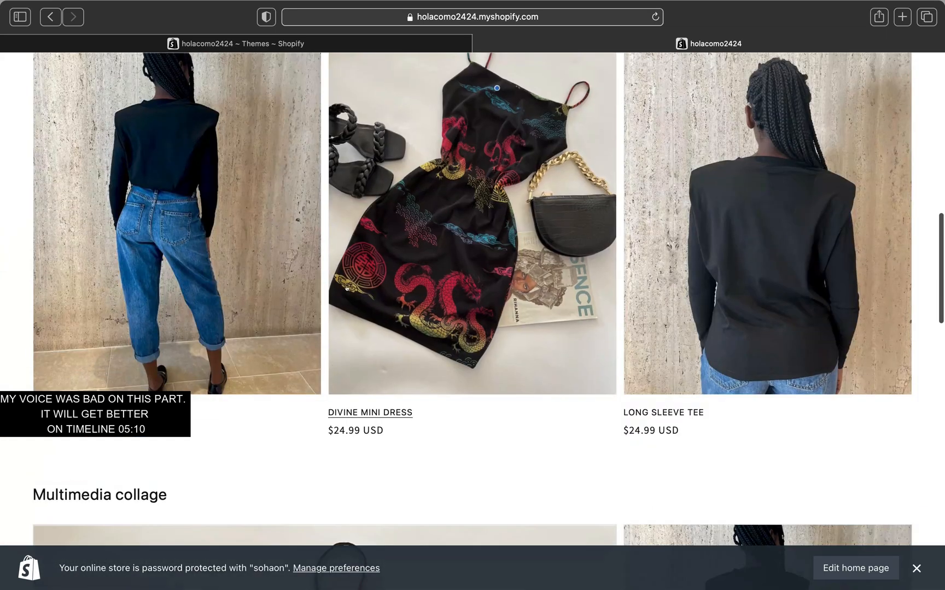
pyautogui.scroll(3)
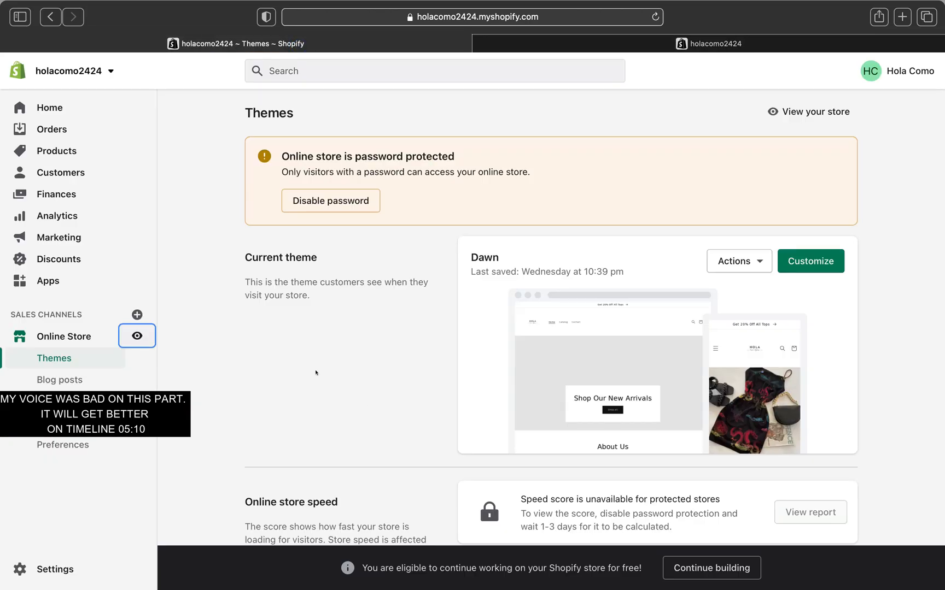
pyautogui.moveTo(382, 449)
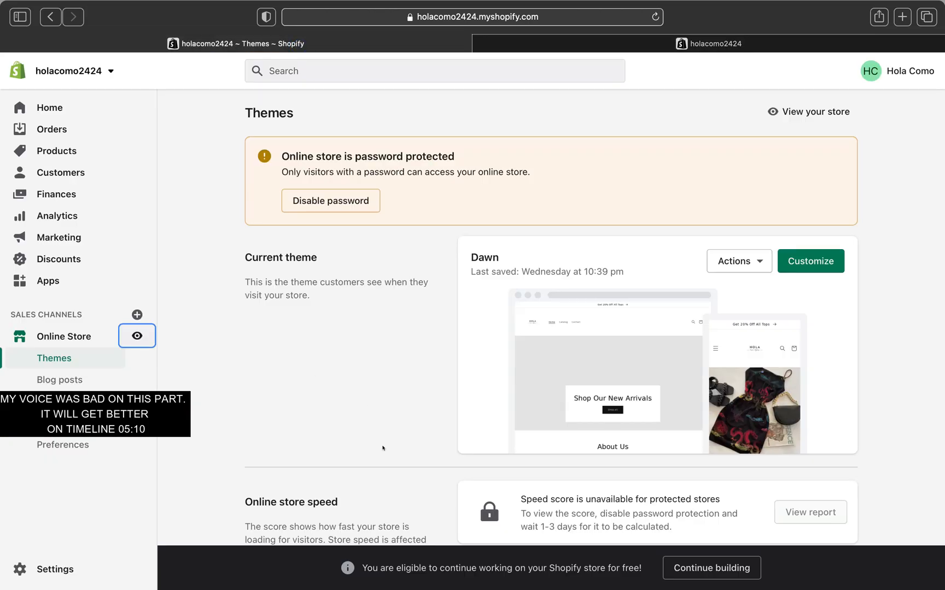
pyautogui.moveTo(80, 202)
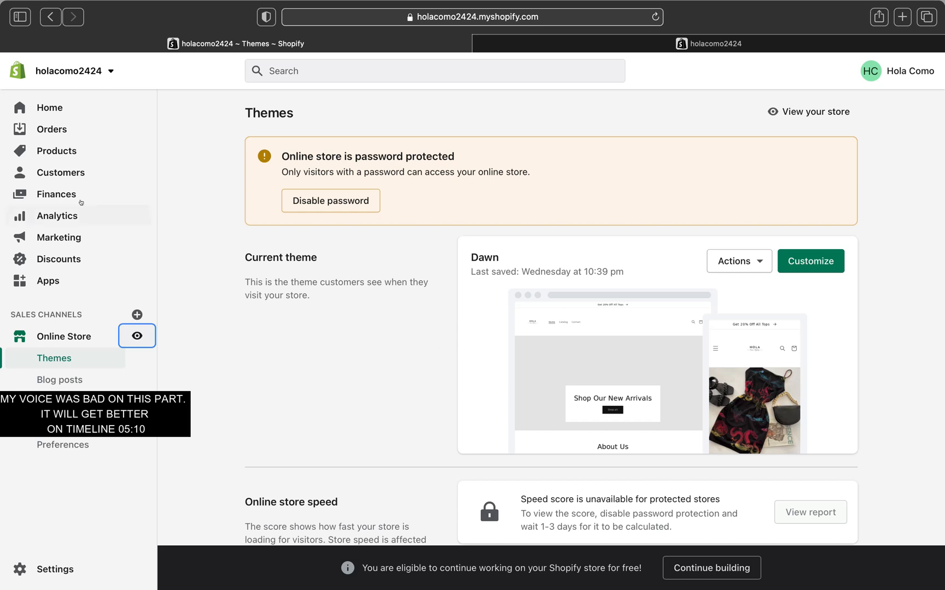
pyautogui.moveTo(160, 343)
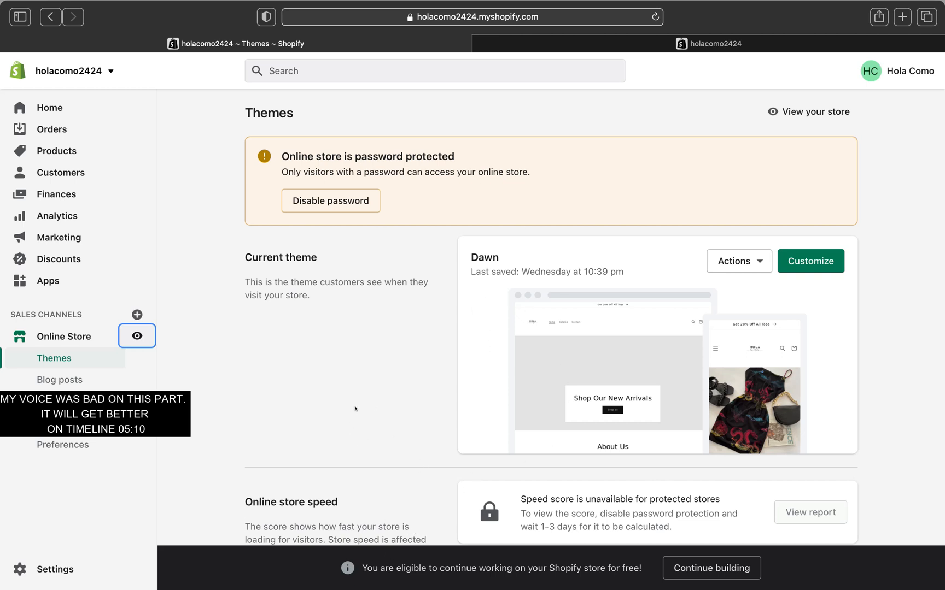
pyautogui.moveTo(685, 358)
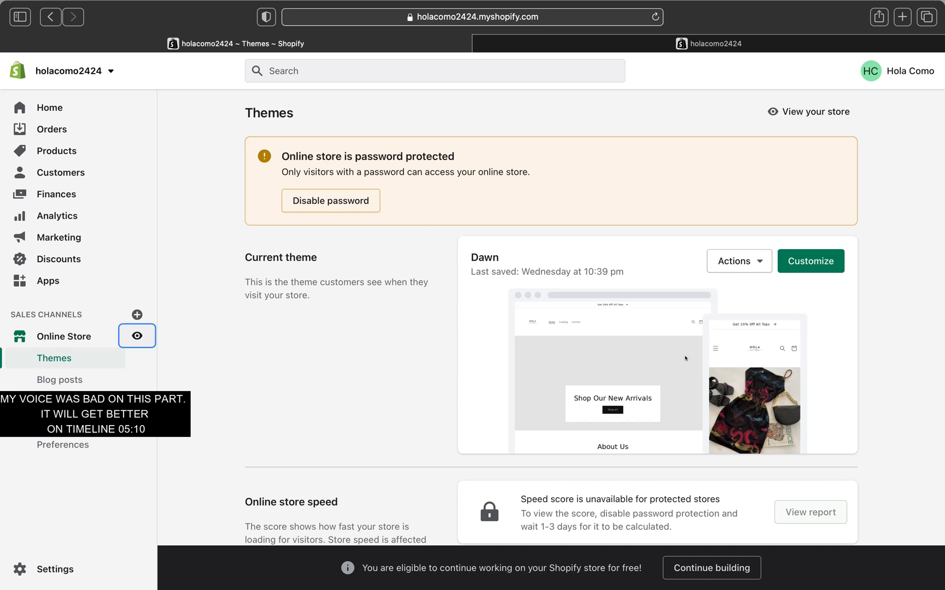
pyautogui.moveTo(683, 356)
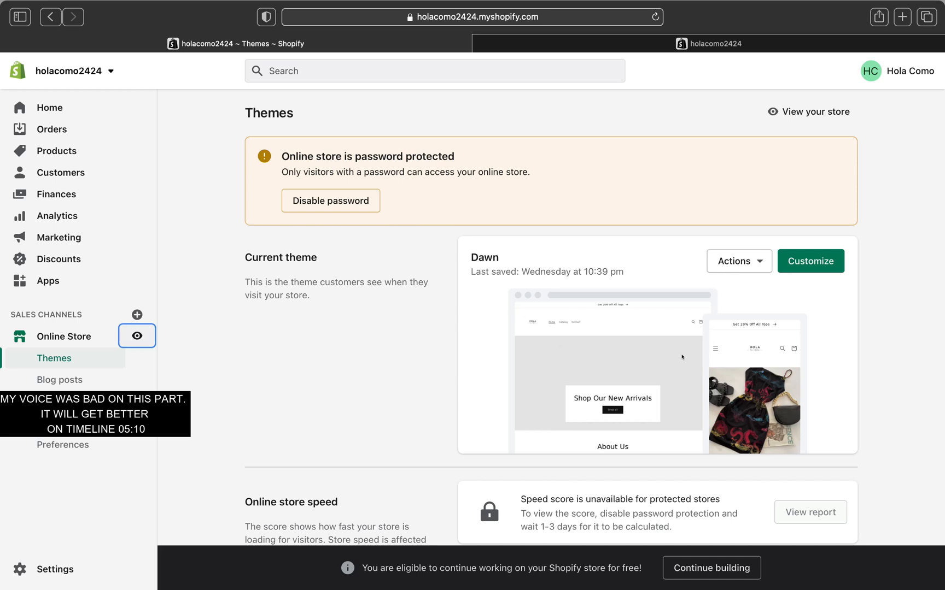
pyautogui.scroll(-3)
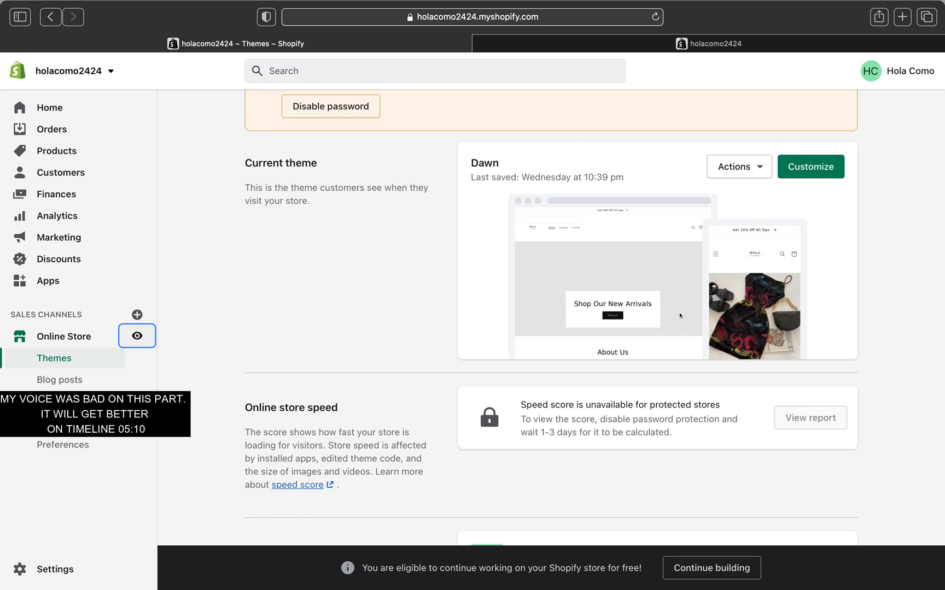
pyautogui.moveTo(368, 506)
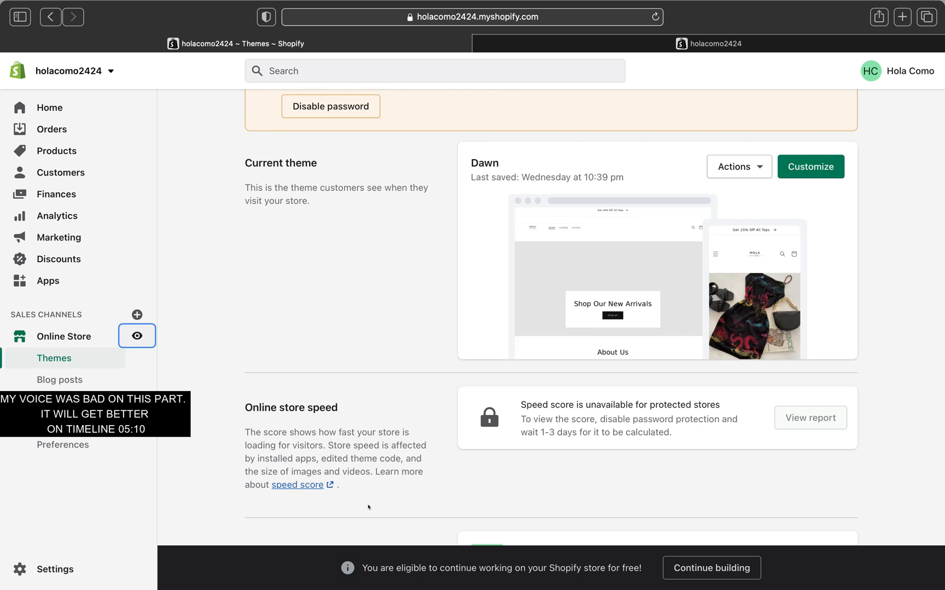
pyautogui.moveTo(409, 579)
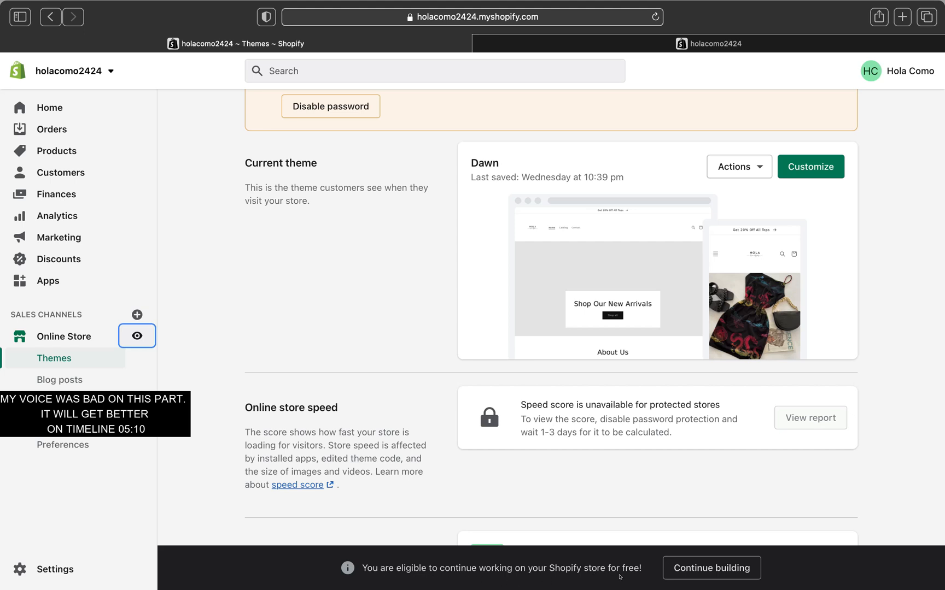
pyautogui.moveTo(740, 514)
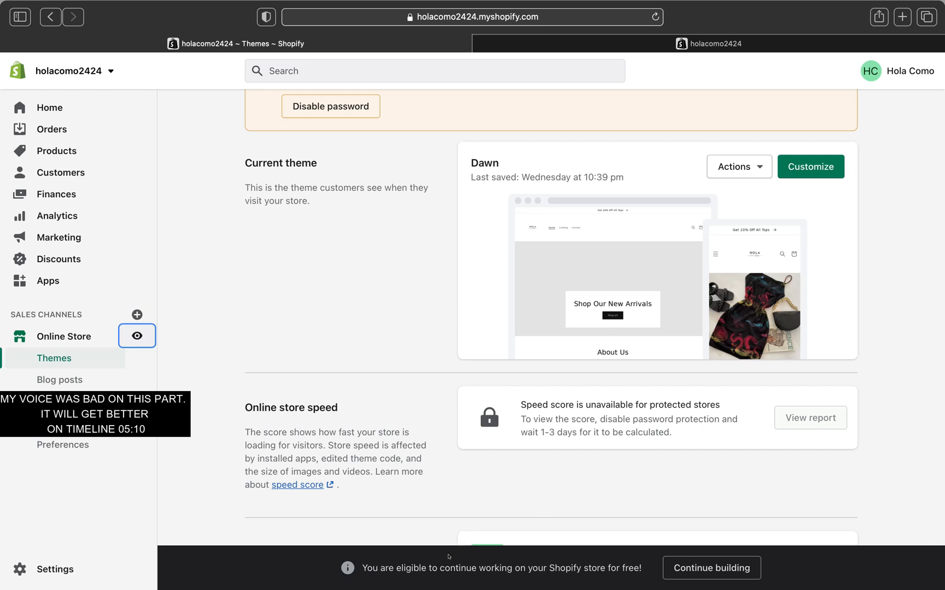
pyautogui.moveTo(496, 538)
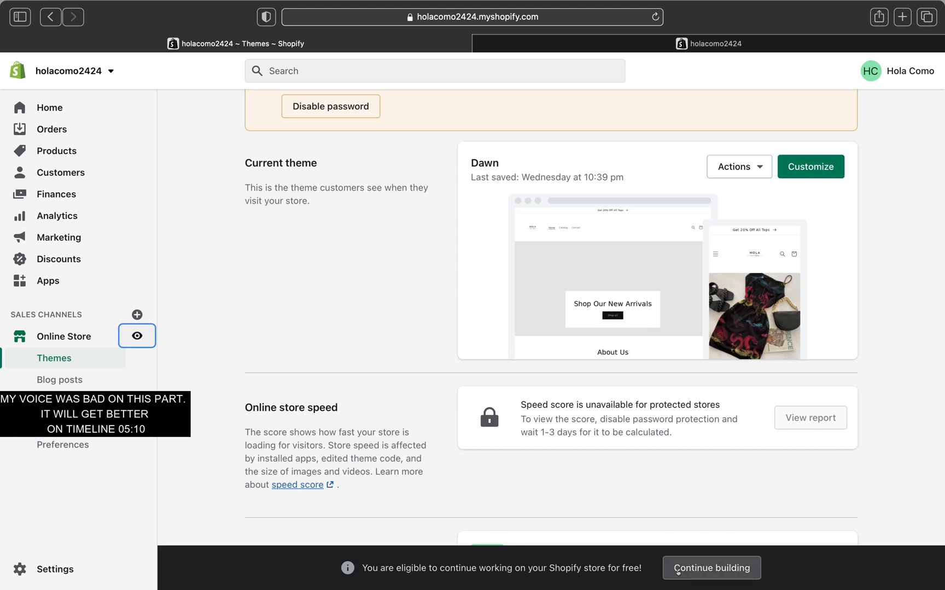
pyautogui.moveTo(711, 568)
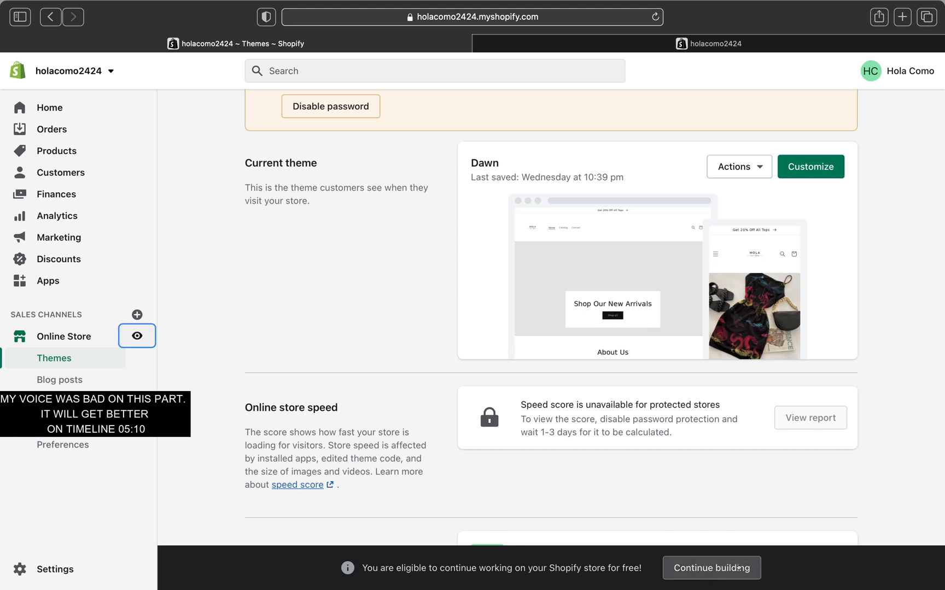
# - Claim the 14-day trial extension with Continue building and return to the home overview
pyautogui.click(711, 567)
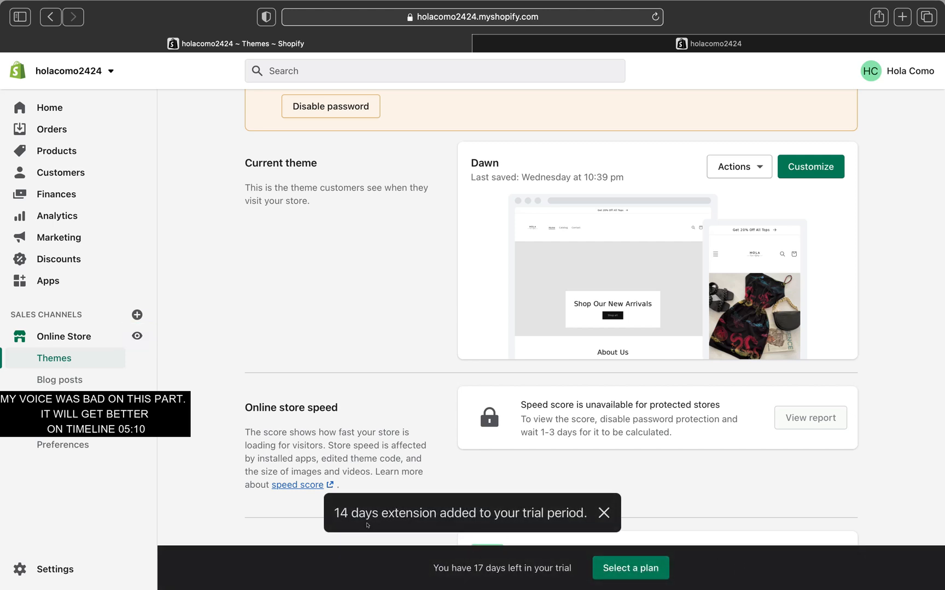
pyautogui.moveTo(506, 528)
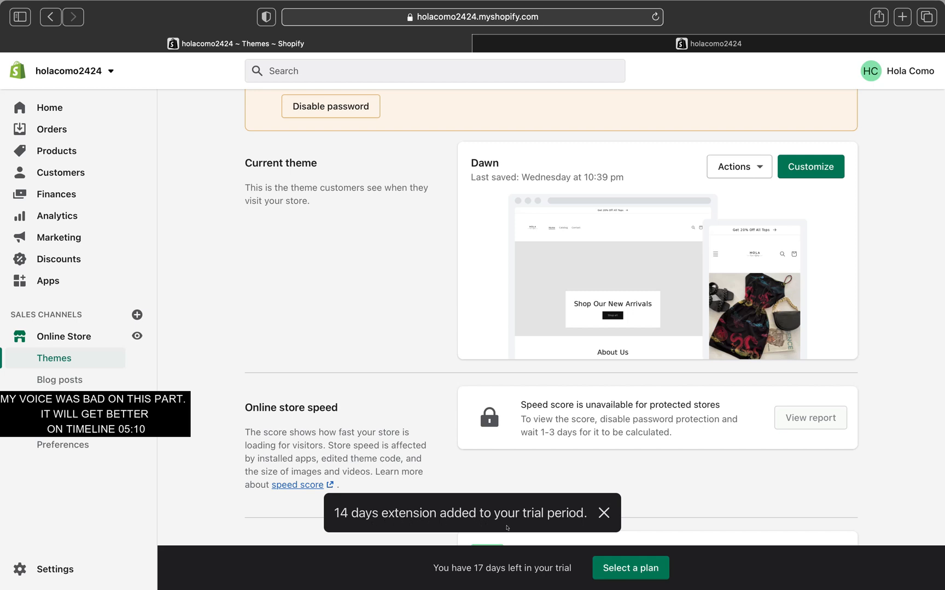
pyautogui.click(604, 512)
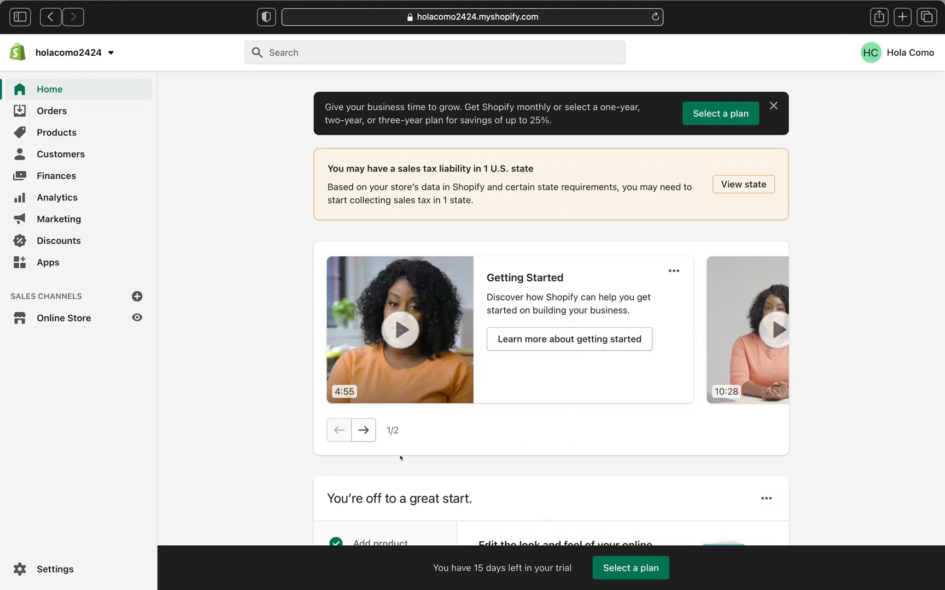
pyautogui.moveTo(614, 466)
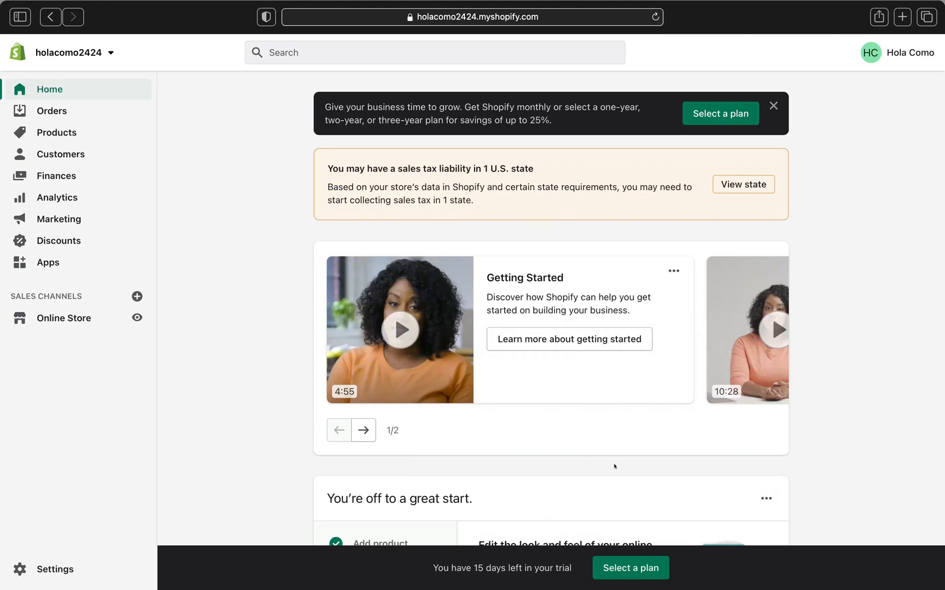
pyautogui.moveTo(610, 471)
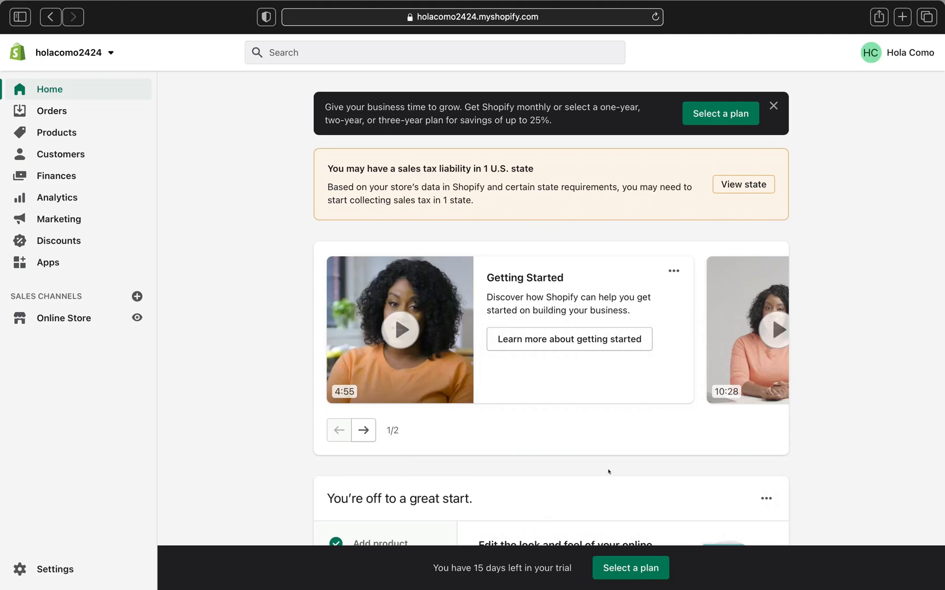
pyautogui.moveTo(463, 480)
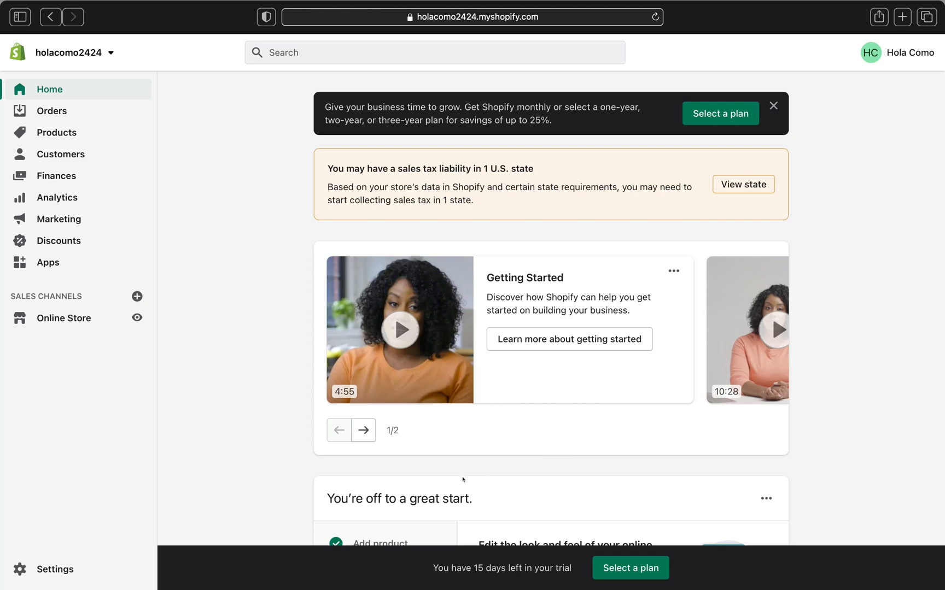
pyautogui.moveTo(500, 466)
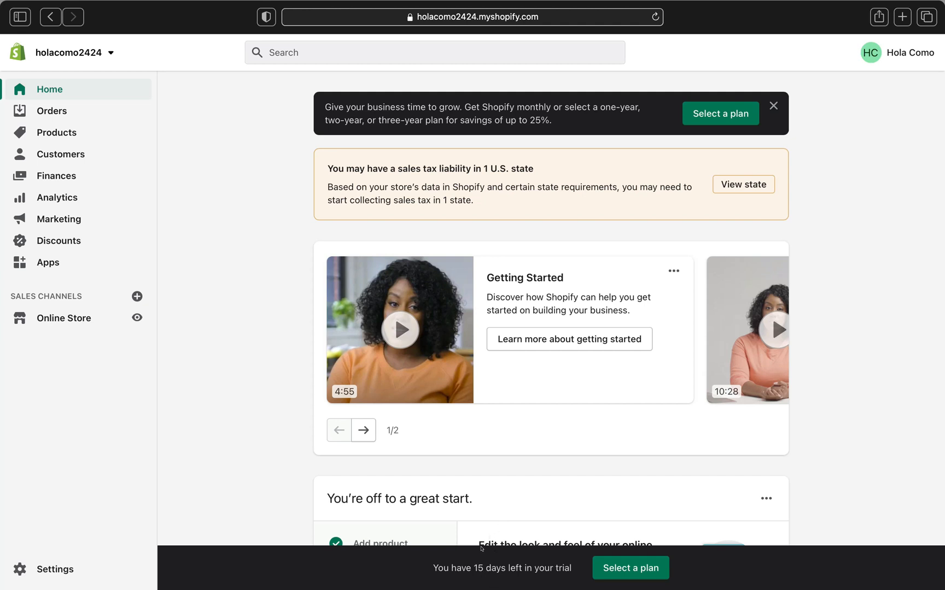
pyautogui.moveTo(499, 556)
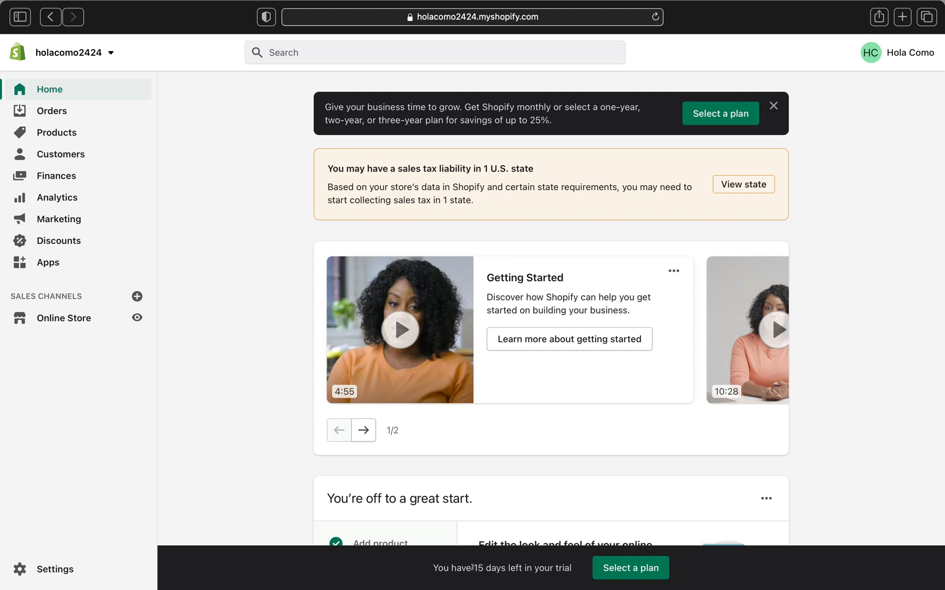
pyautogui.moveTo(632, 481)
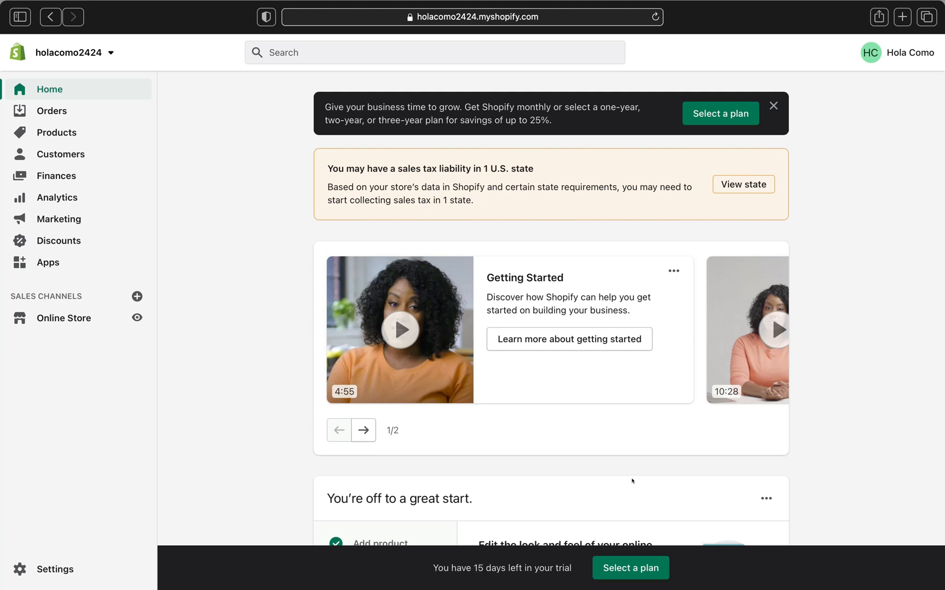
pyautogui.moveTo(586, 499)
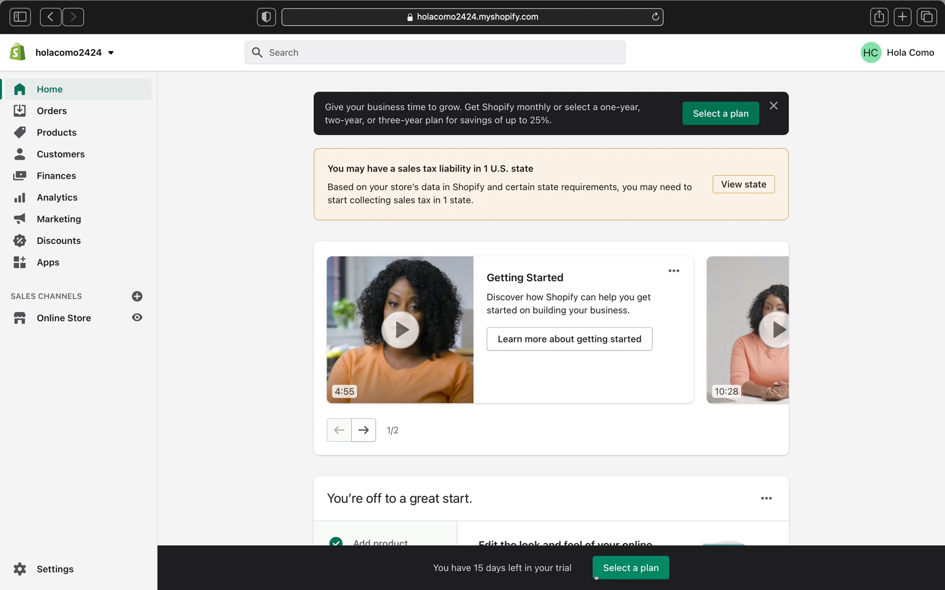
# - Open the plan picker comparing Basic, Shopify and Advanced plans
pyautogui.click(630, 568)
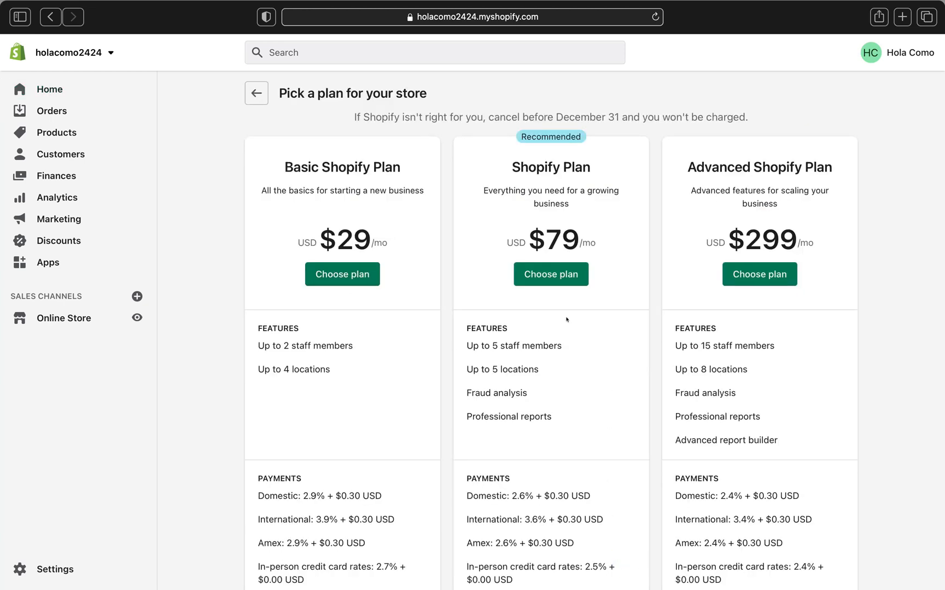
pyautogui.moveTo(565, 319)
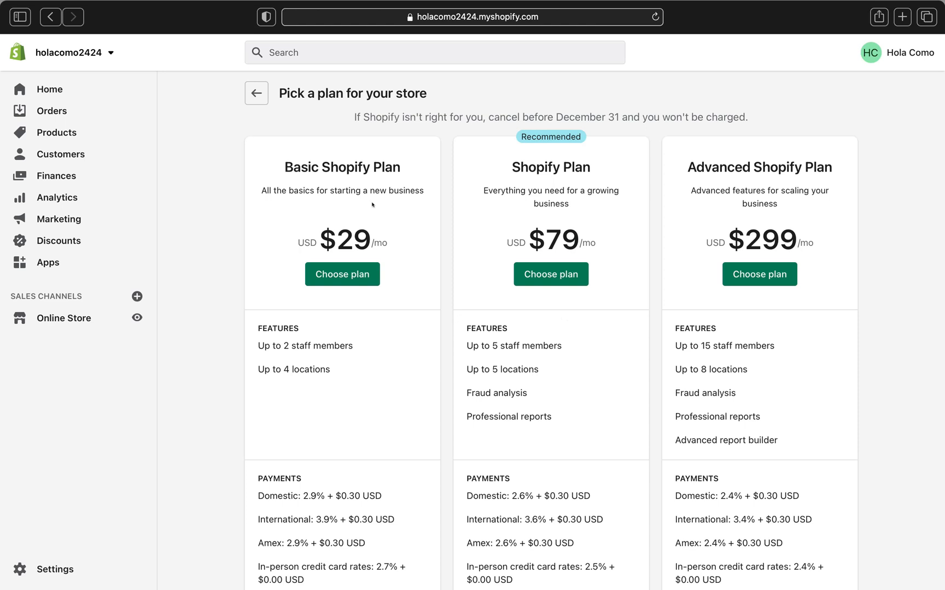
pyautogui.moveTo(362, 258)
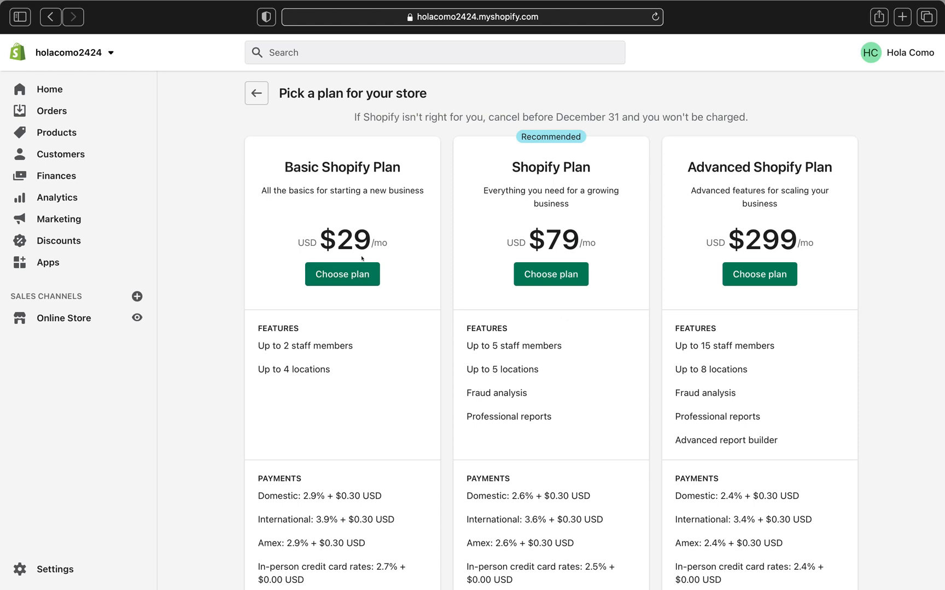
pyautogui.moveTo(344, 315)
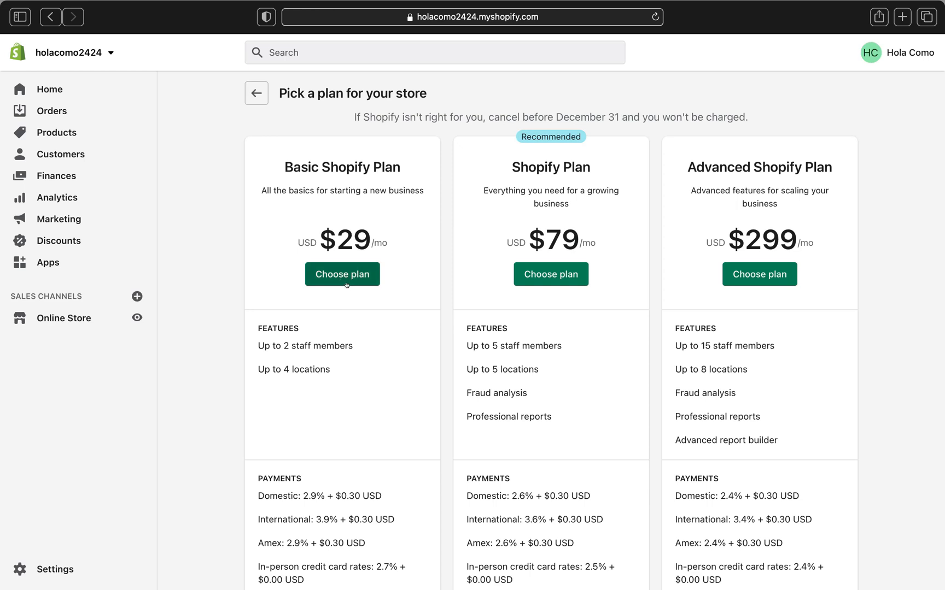
pyautogui.moveTo(359, 298)
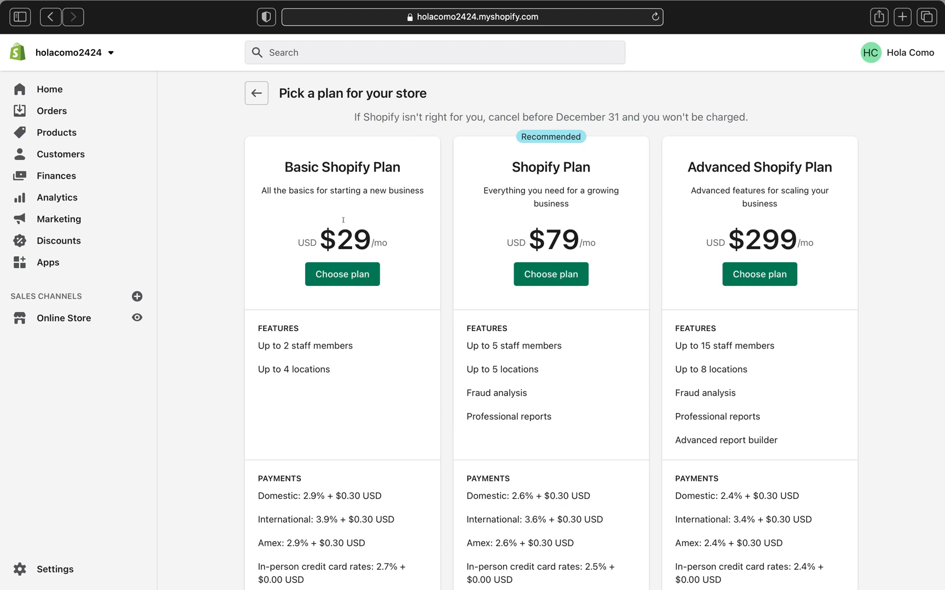
pyautogui.moveTo(342, 274)
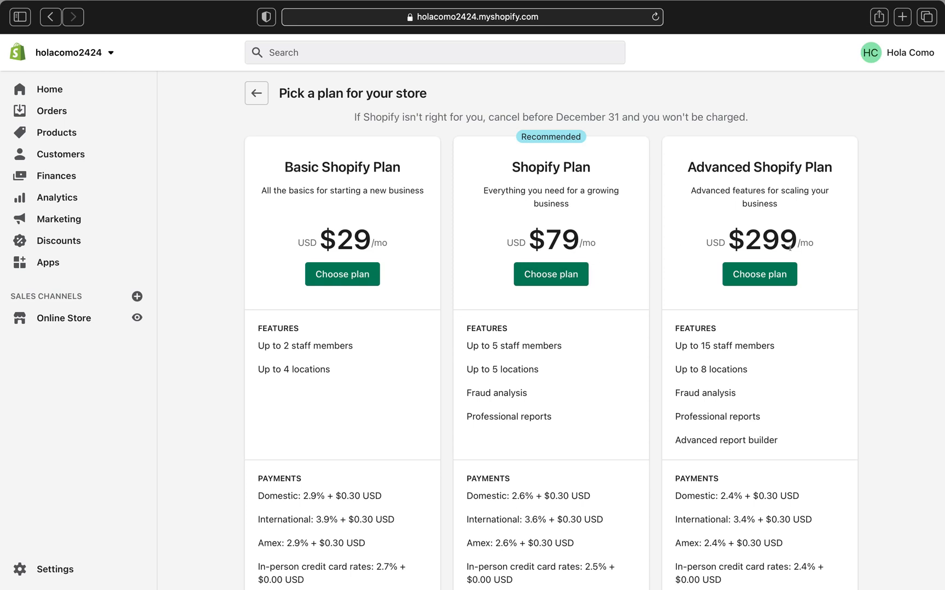
pyautogui.moveTo(800, 252)
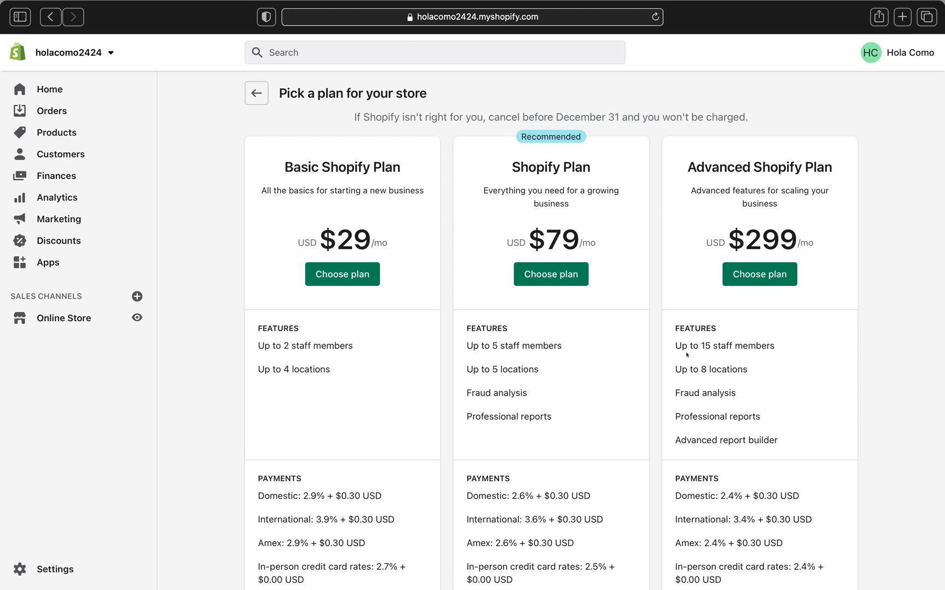
pyautogui.moveTo(554, 341)
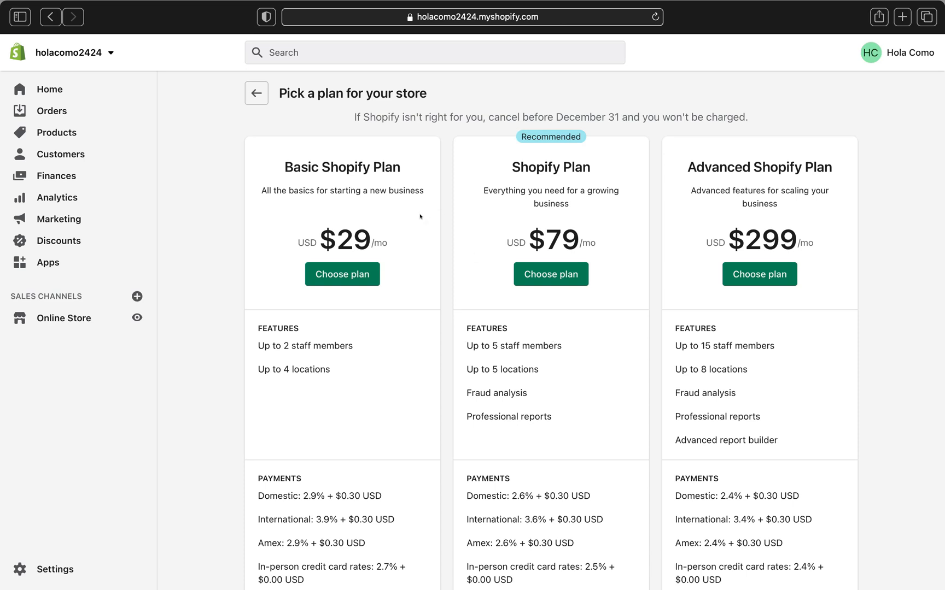
pyautogui.moveTo(417, 226)
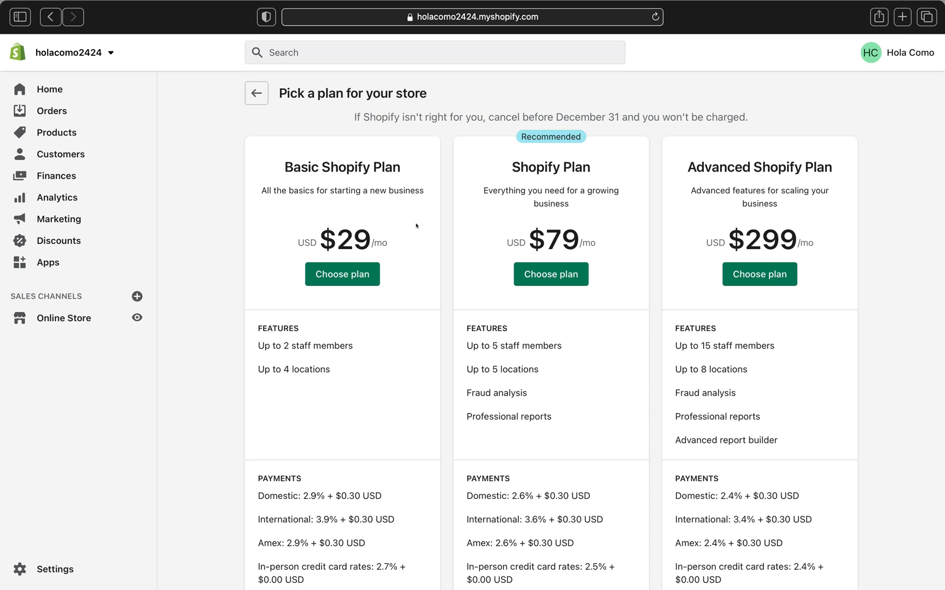
pyautogui.moveTo(355, 329)
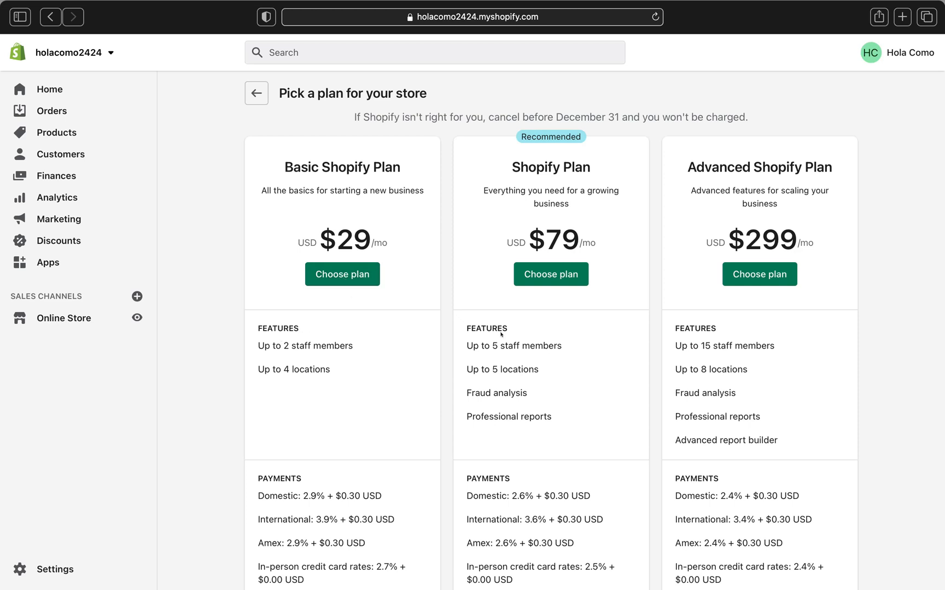
pyautogui.moveTo(667, 426)
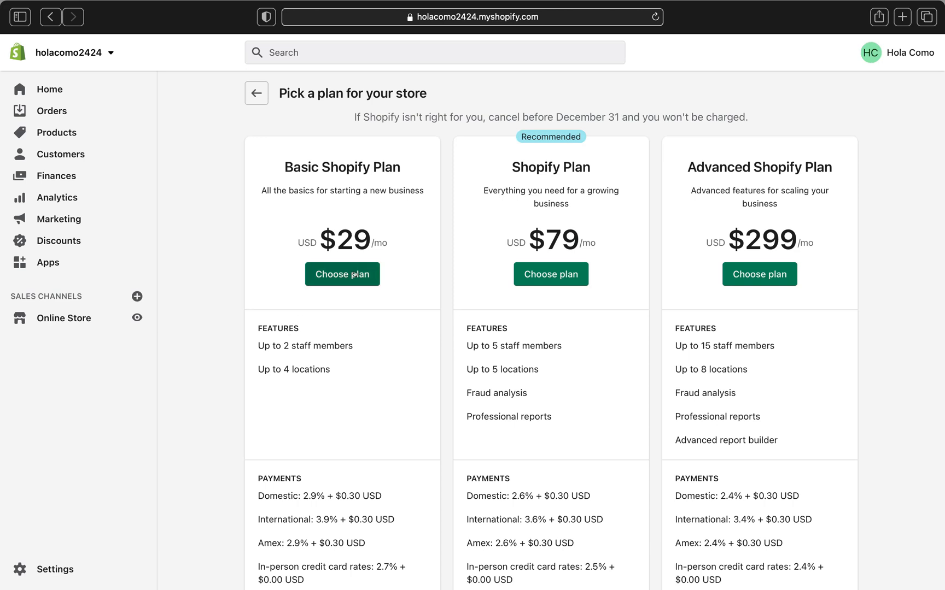
# - Choose the Basic Shopify plan and scroll through billing cycle and payment sections
pyautogui.click(342, 274)
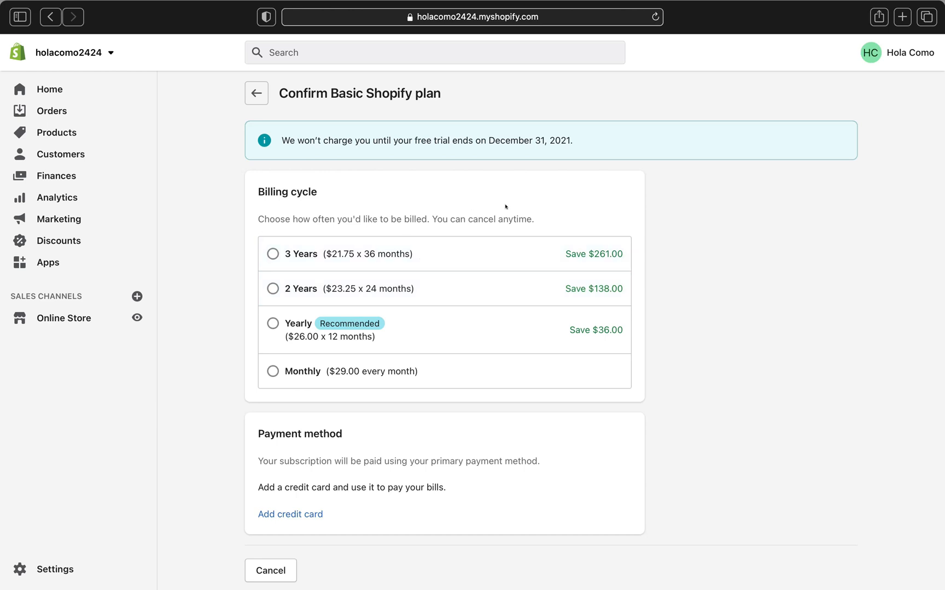
pyautogui.scroll(-3)
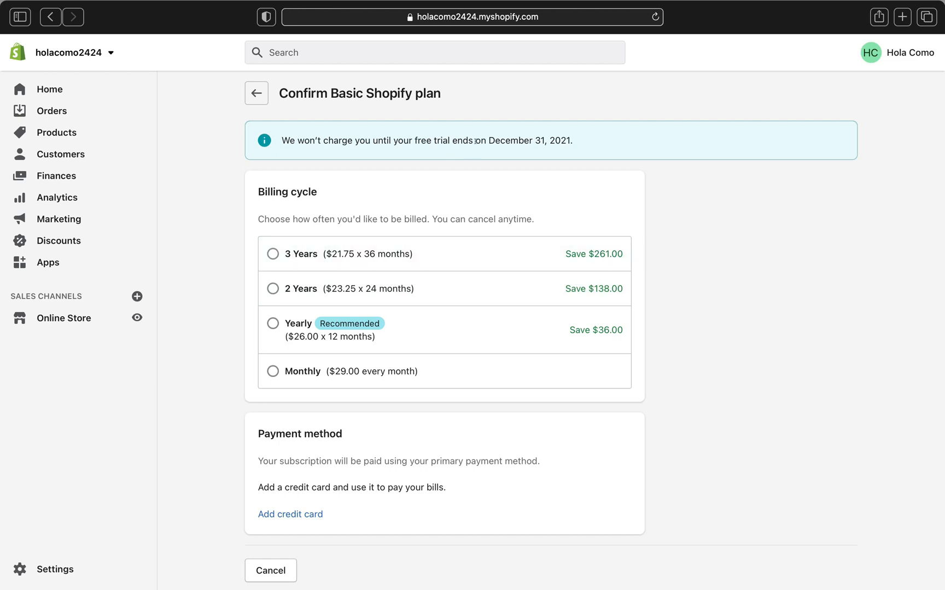
pyautogui.moveTo(513, 159)
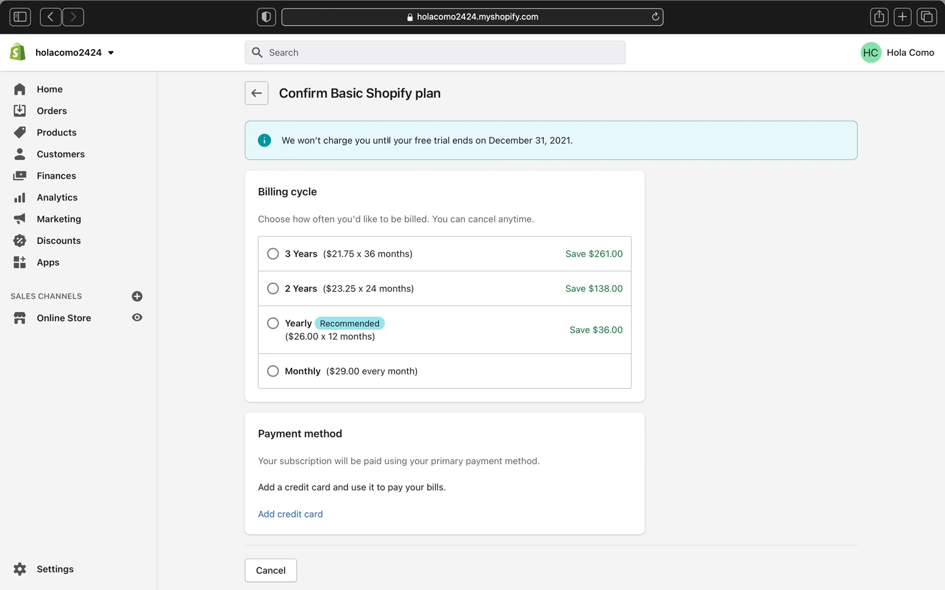
pyautogui.moveTo(443, 151)
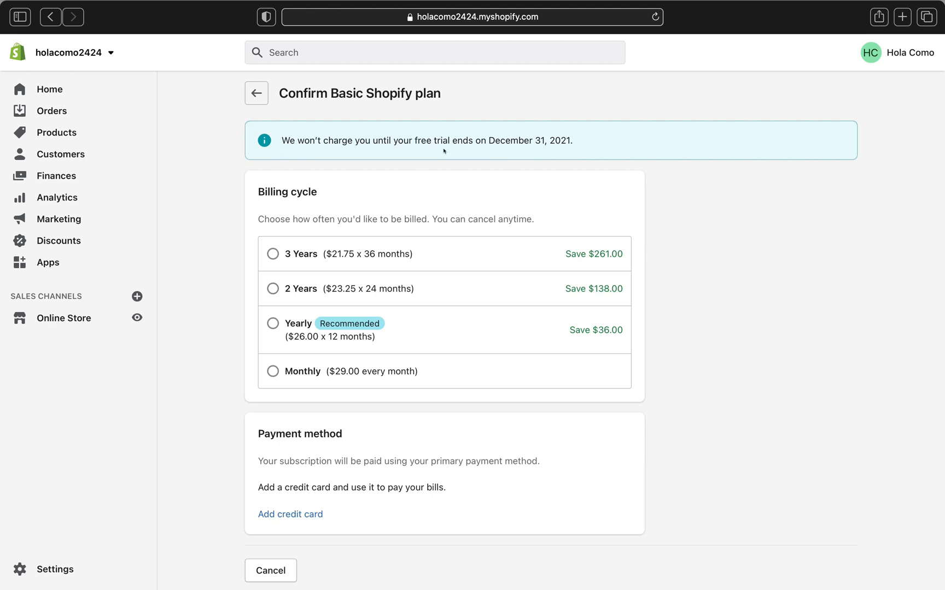
pyautogui.moveTo(574, 172)
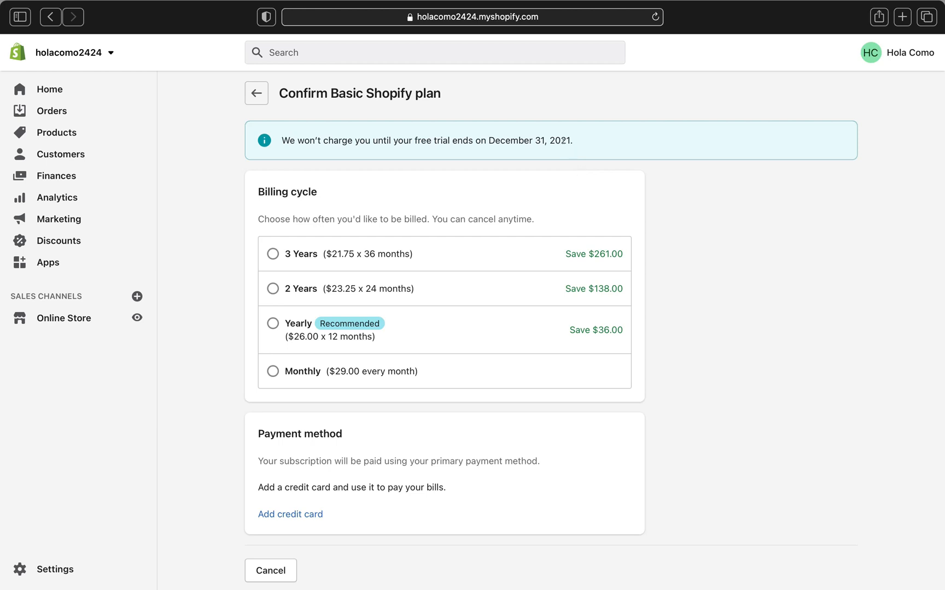
pyautogui.moveTo(290, 514)
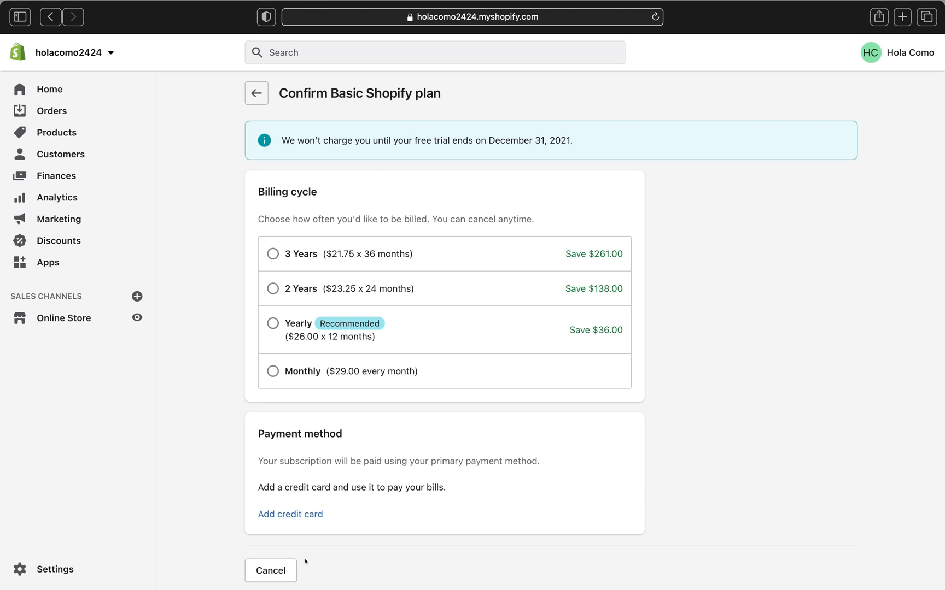
pyautogui.moveTo(286, 371)
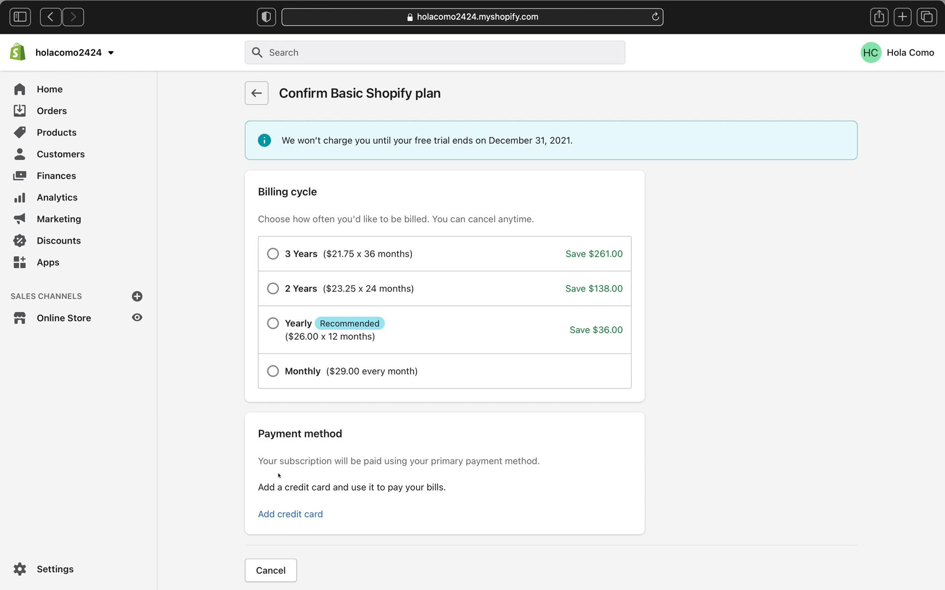
# - Leave the Basic plan confirmation and return to the admin home with 15 days left
pyautogui.click(255, 93)
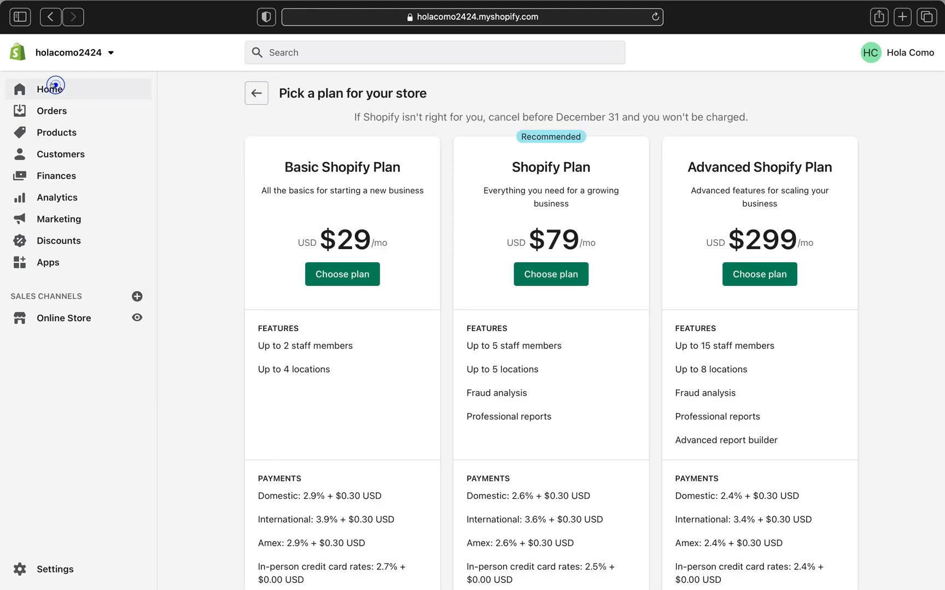
pyautogui.click(255, 93)
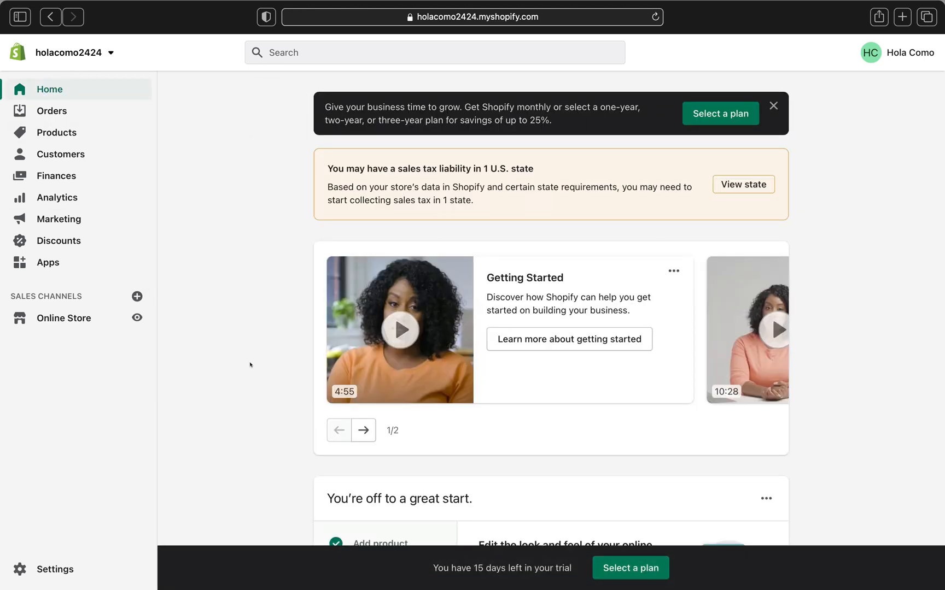
pyautogui.moveTo(259, 378)
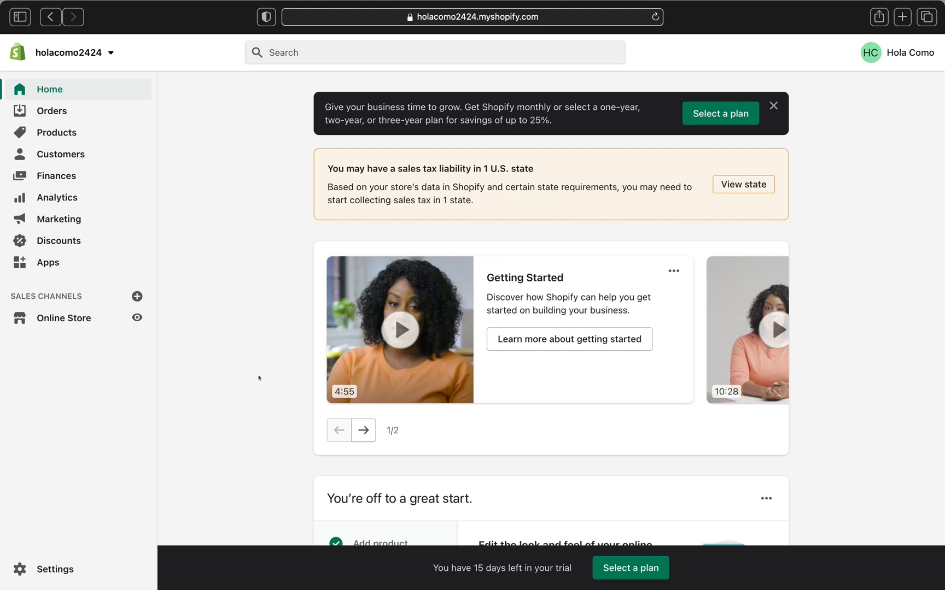
pyautogui.moveTo(300, 427)
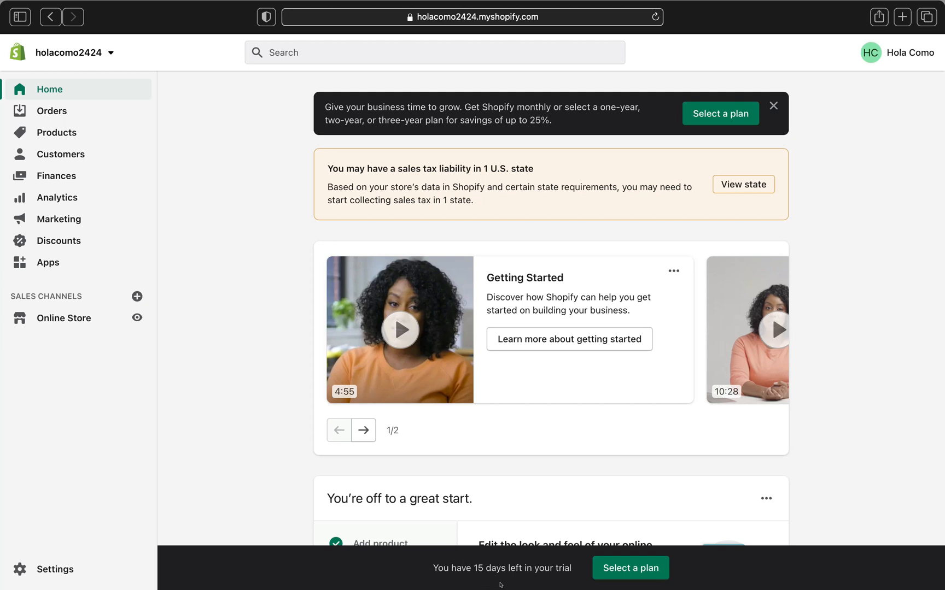
pyautogui.moveTo(751, 159)
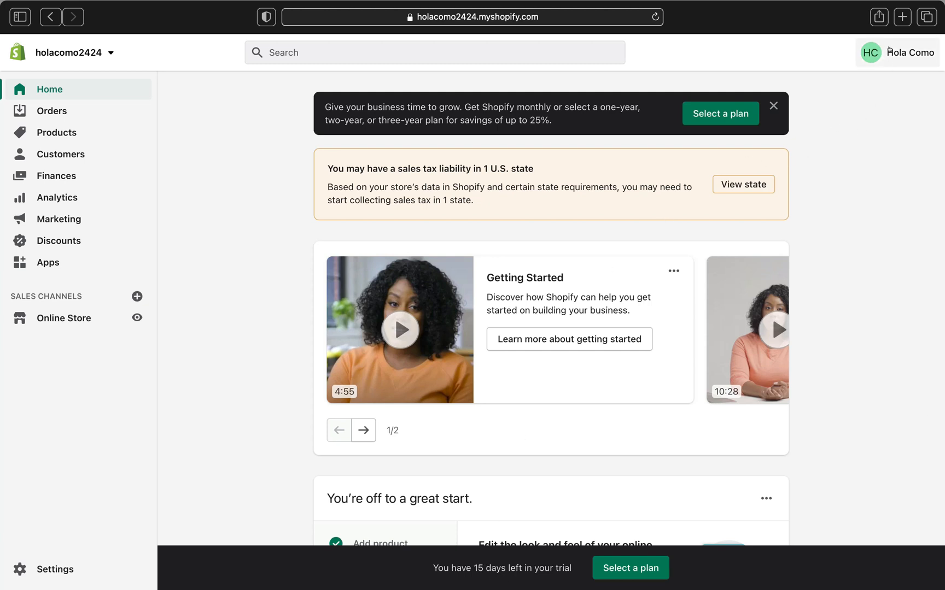
# - Open the Shopify Help Center and scroll down to 'Contact Shopify support'
pyautogui.click(897, 53)
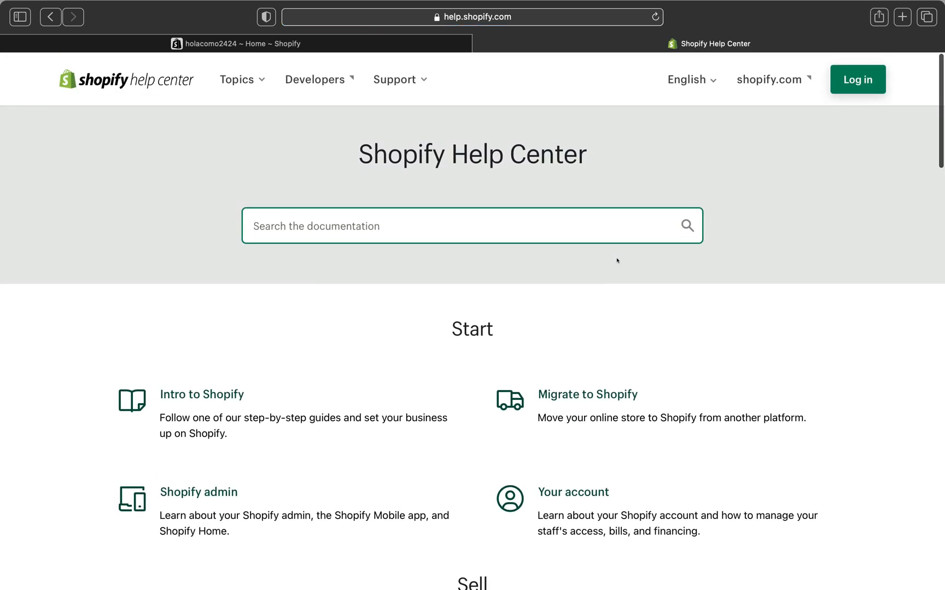
pyautogui.scroll(-3)
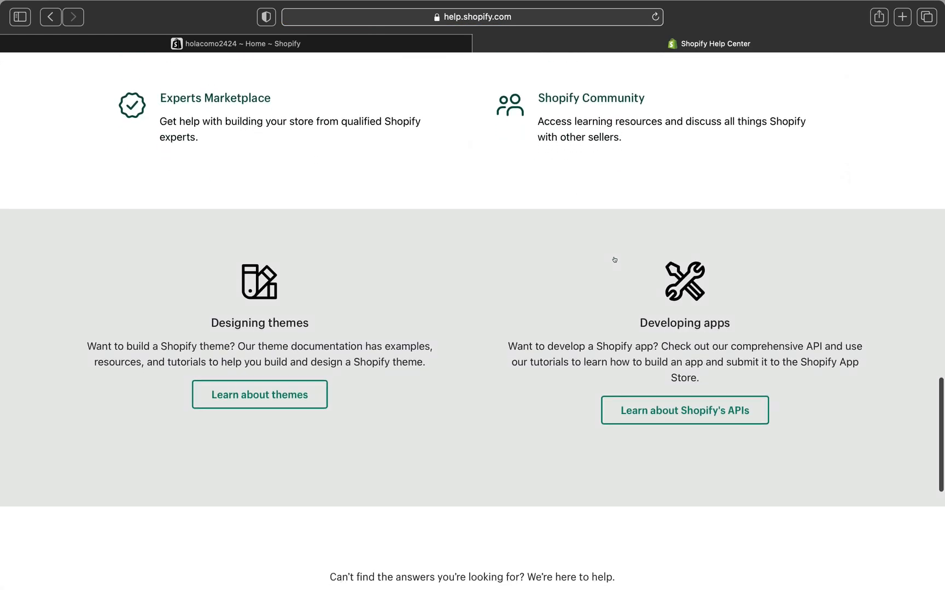
pyautogui.scroll(-3)
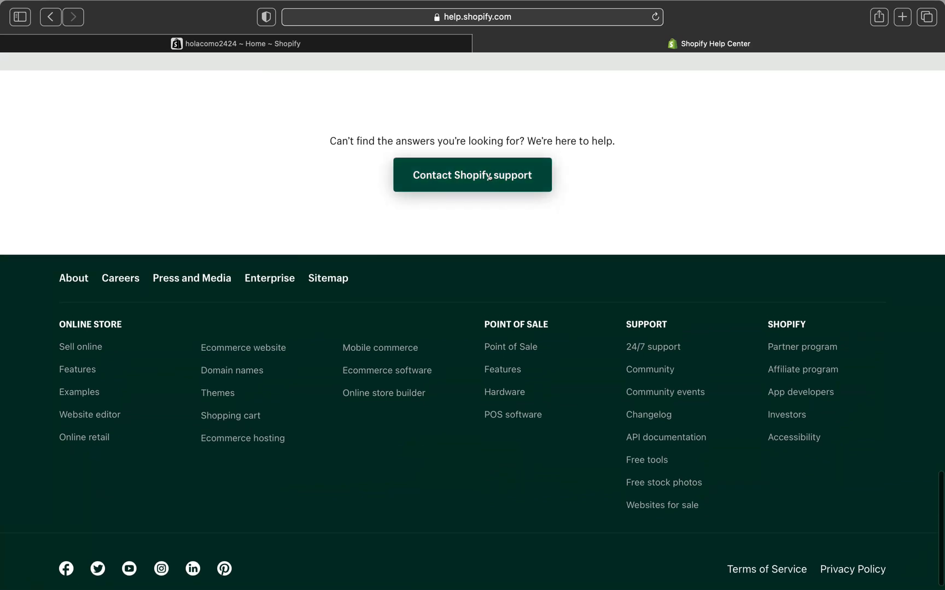
# - Open the Contact support login page, then switch back to the holacomo2424 admin tab
pyautogui.click(472, 175)
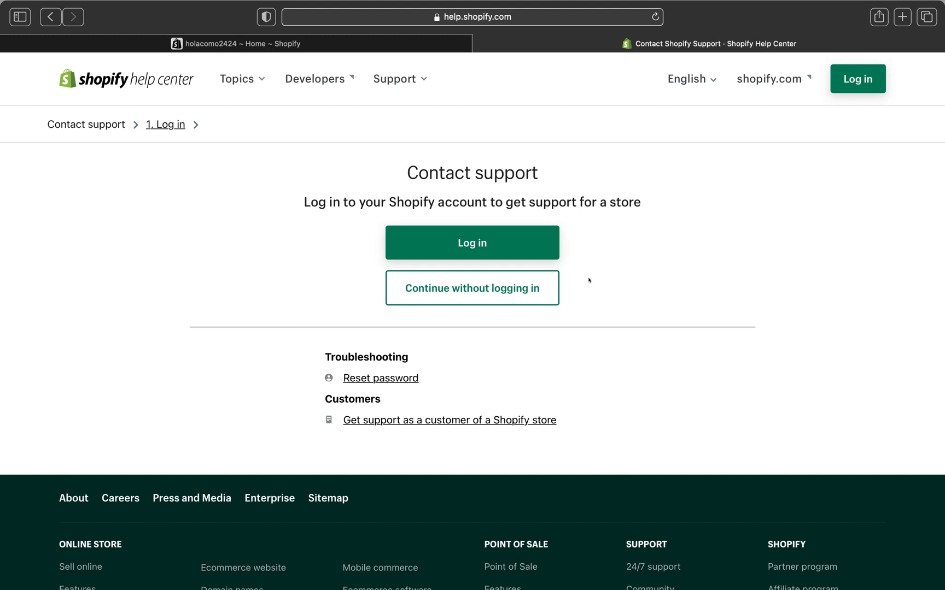
pyautogui.moveTo(589, 279)
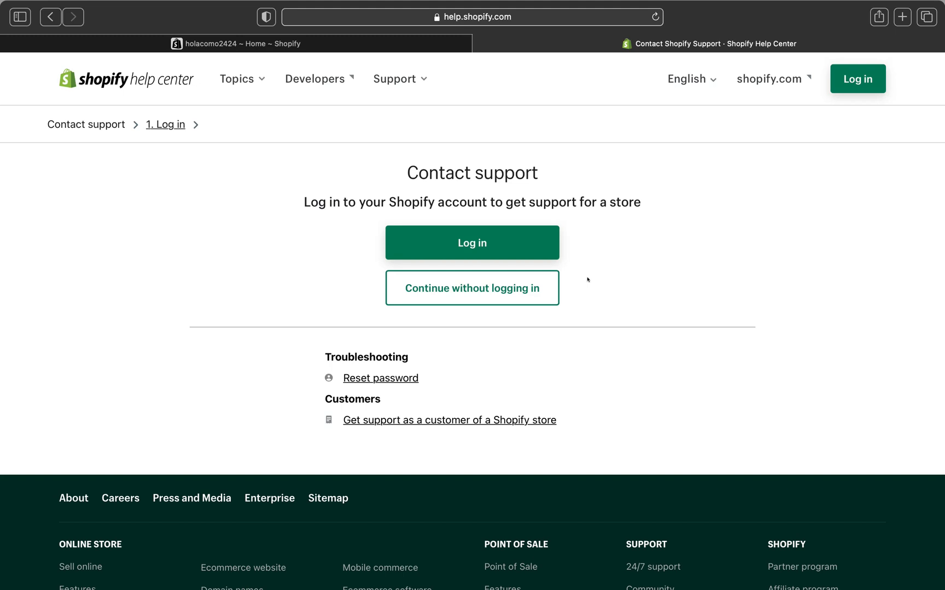
pyautogui.moveTo(675, 330)
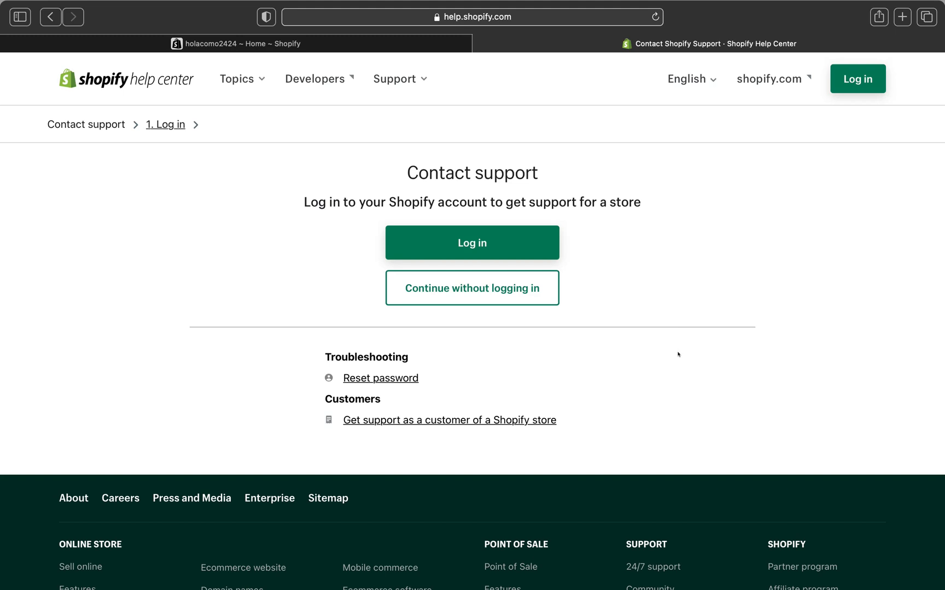
pyautogui.moveTo(675, 389)
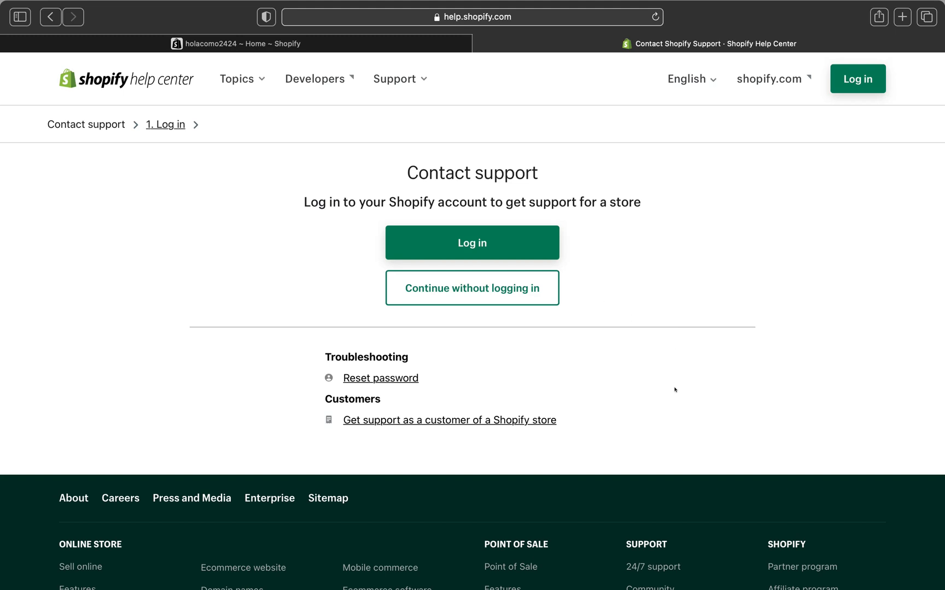
pyautogui.moveTo(641, 305)
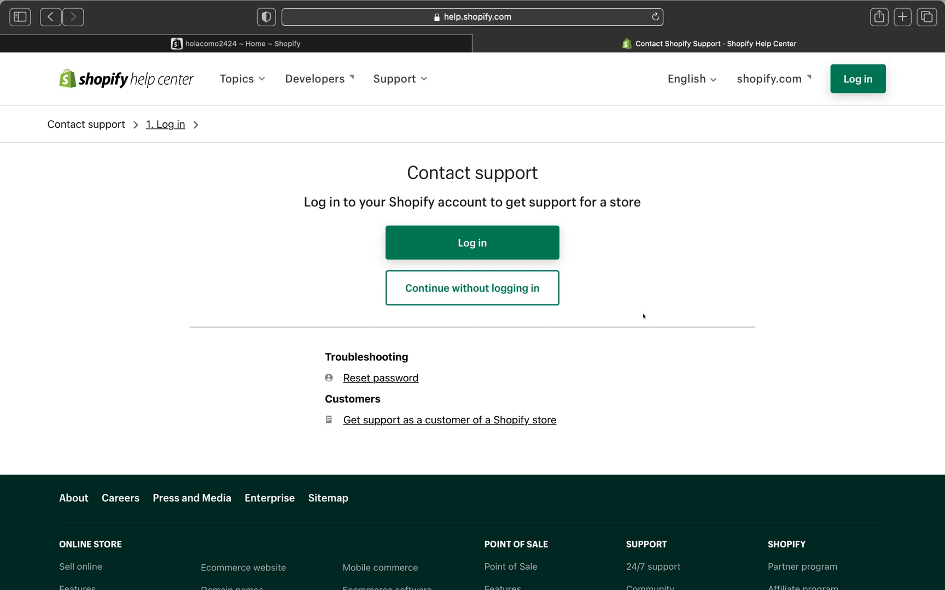
pyautogui.moveTo(643, 321)
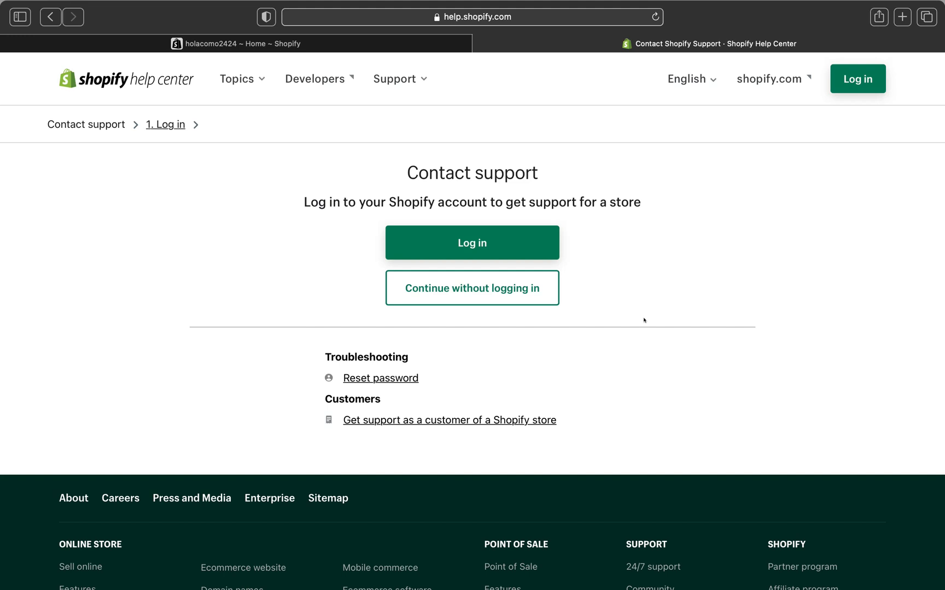
pyautogui.moveTo(344, 173)
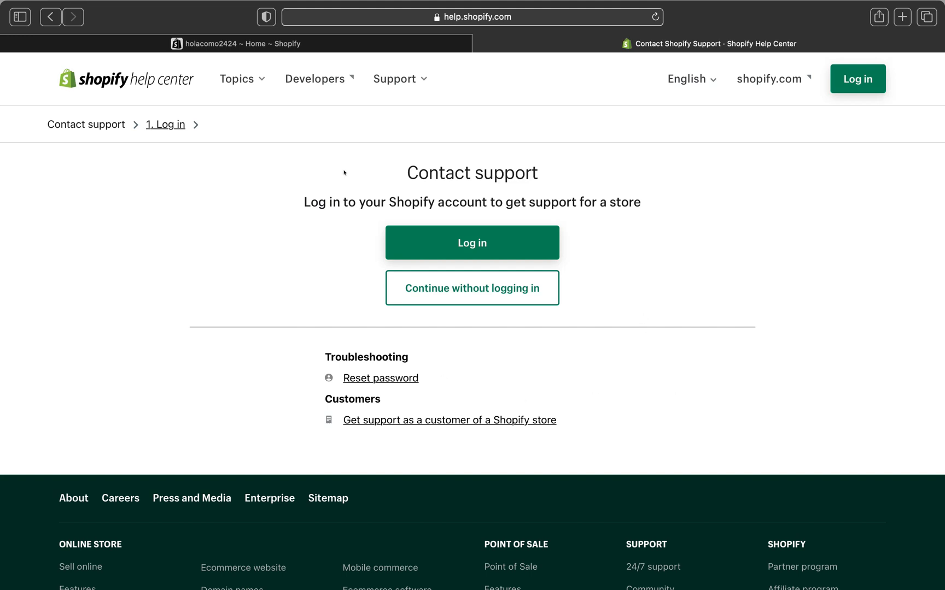
pyautogui.click(472, 243)
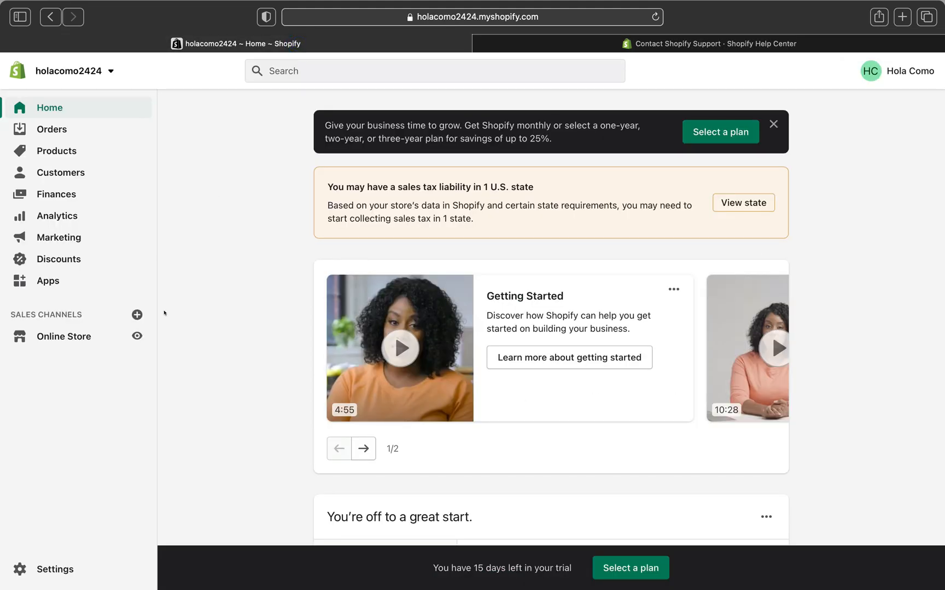